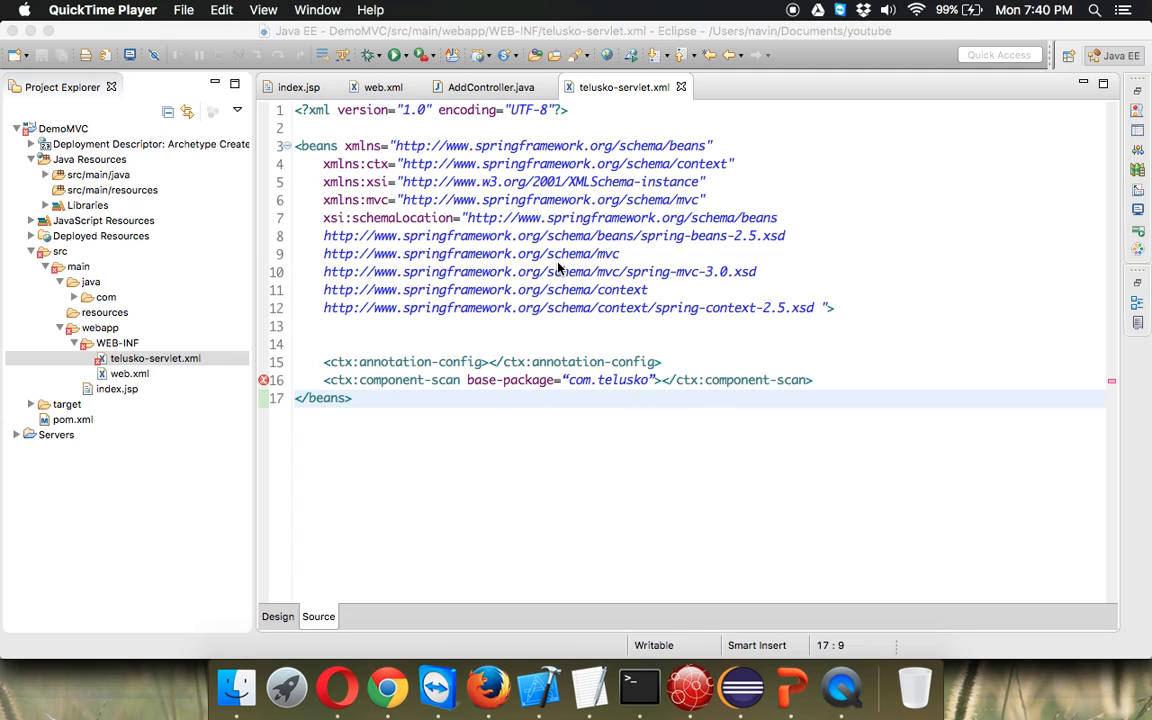
mouse_move(620, 360)
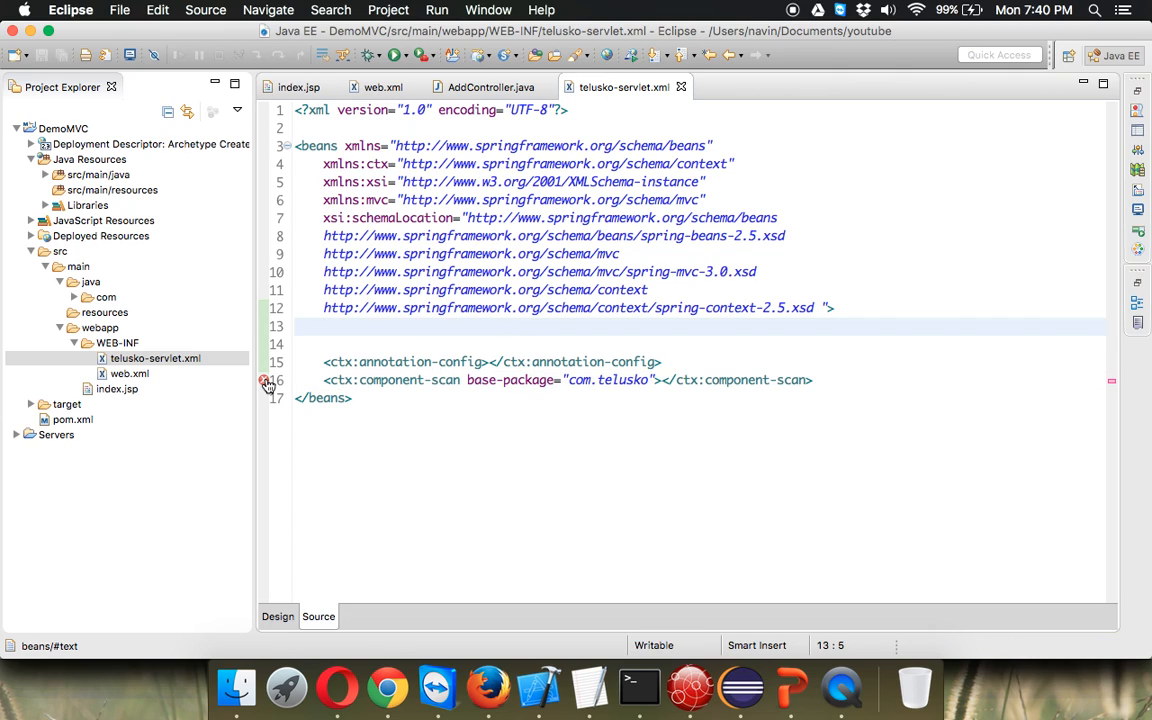
Step: Bring index.jsp forward and start Run on Server, listing the started Tomcat v8.0 server
left_click(352, 396)
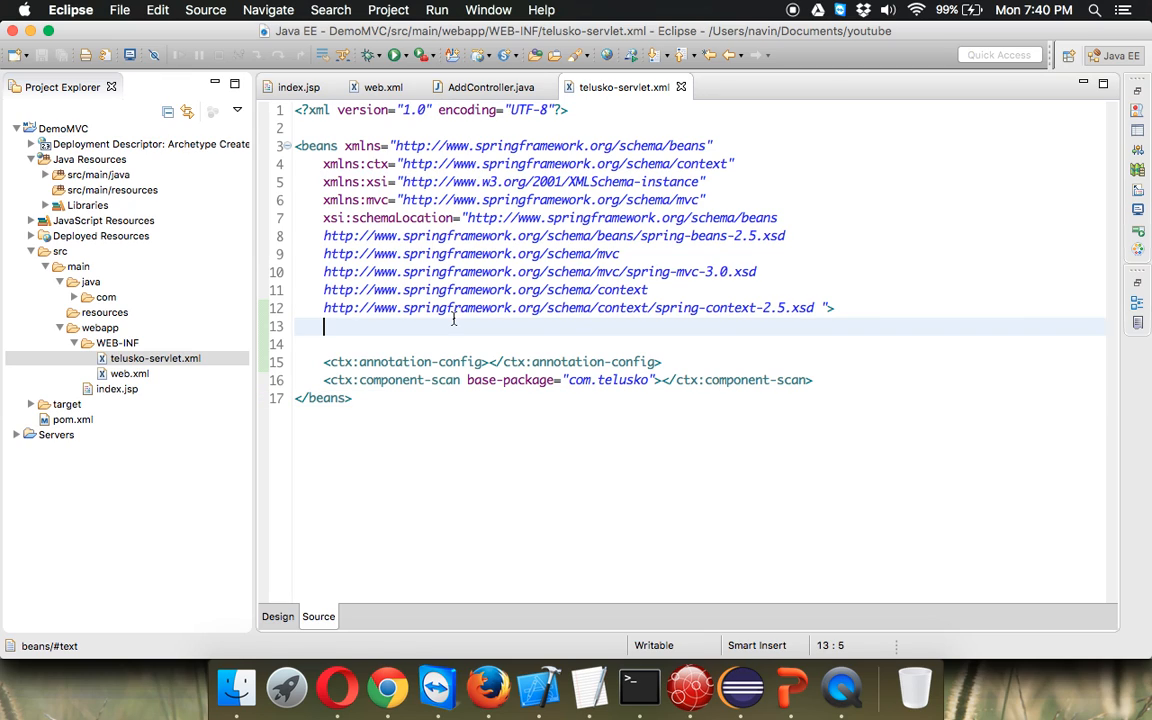
left_click(298, 88)
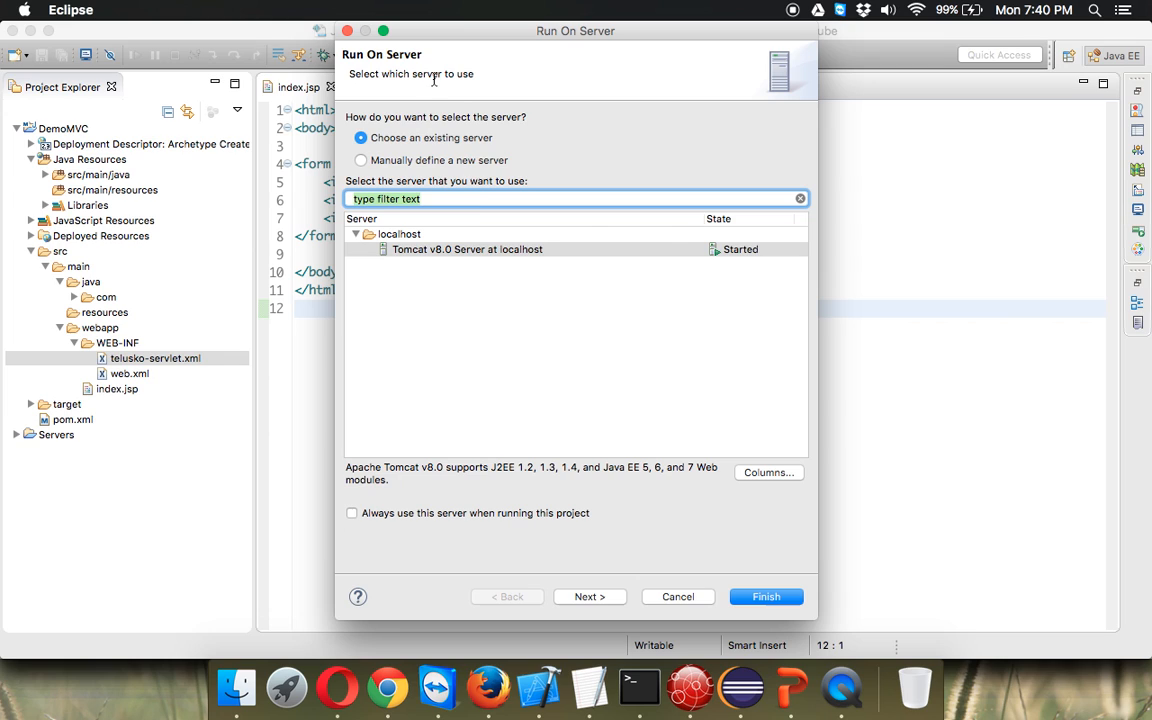
Step: Finish running DemoMVC on Tomcat v8.0, accepting the server restart
left_click(766, 596)
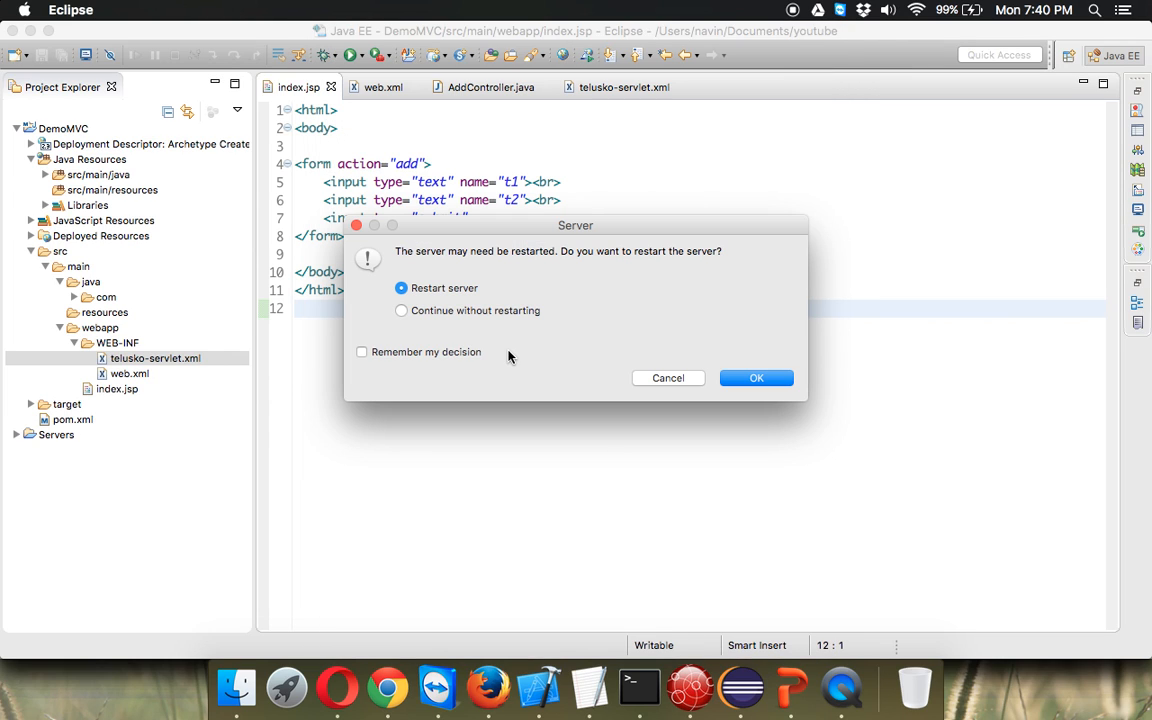
left_click(756, 376)
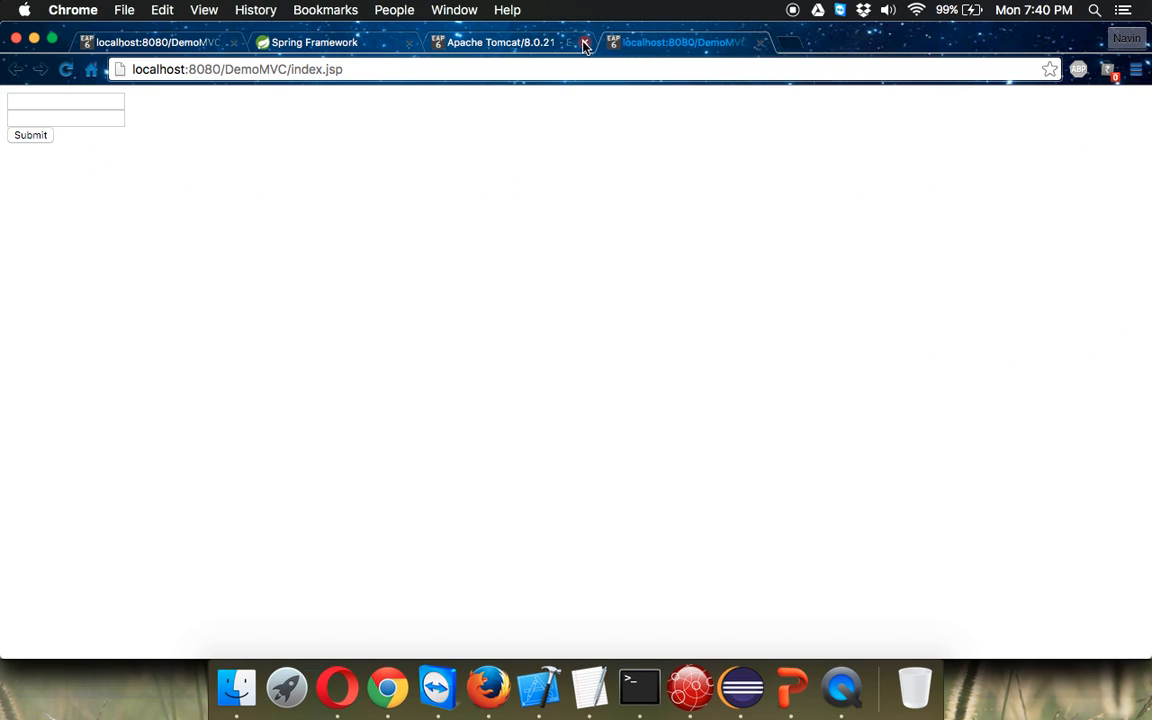
Step: Close the extra tabs, submit 7 and 6 in the form and get HTTP 404 for /DemoMVC/add
left_click(586, 42)
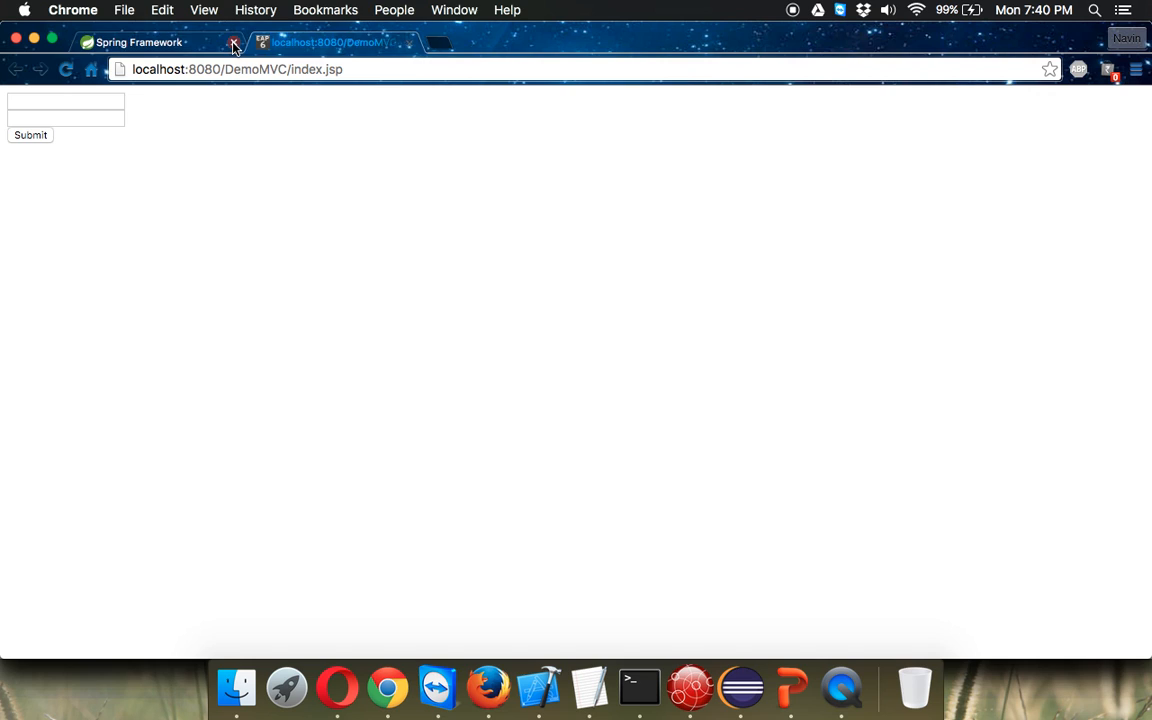
left_click(234, 42)
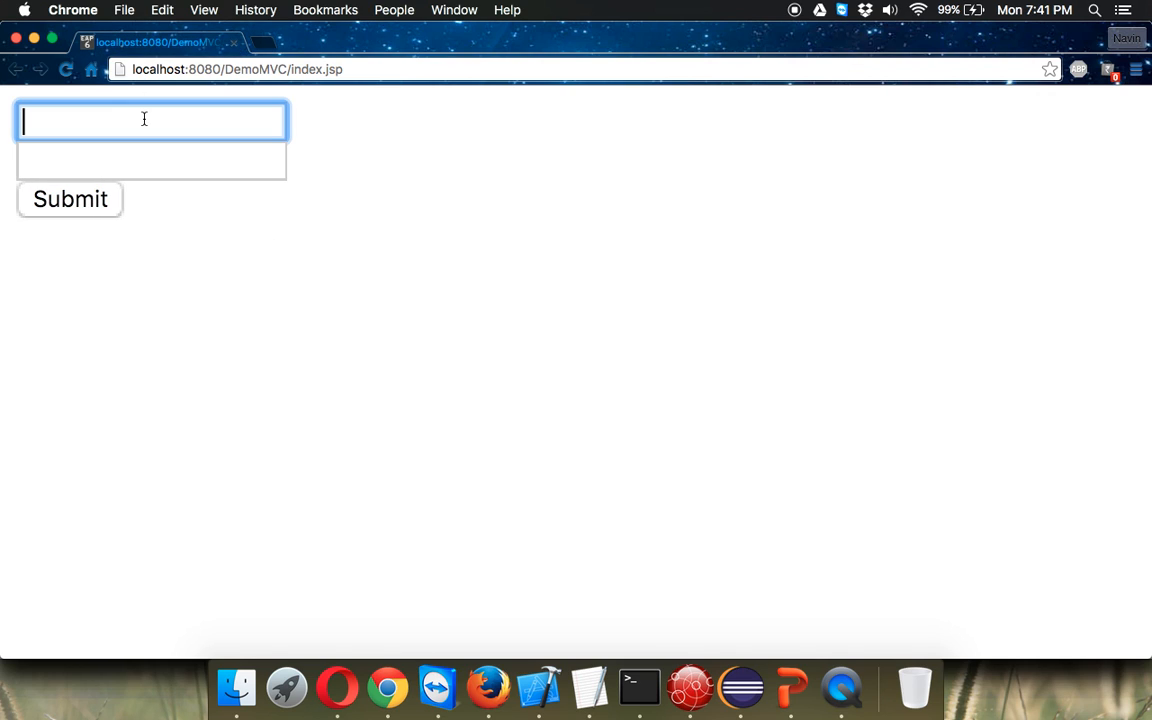
left_click(70, 198)
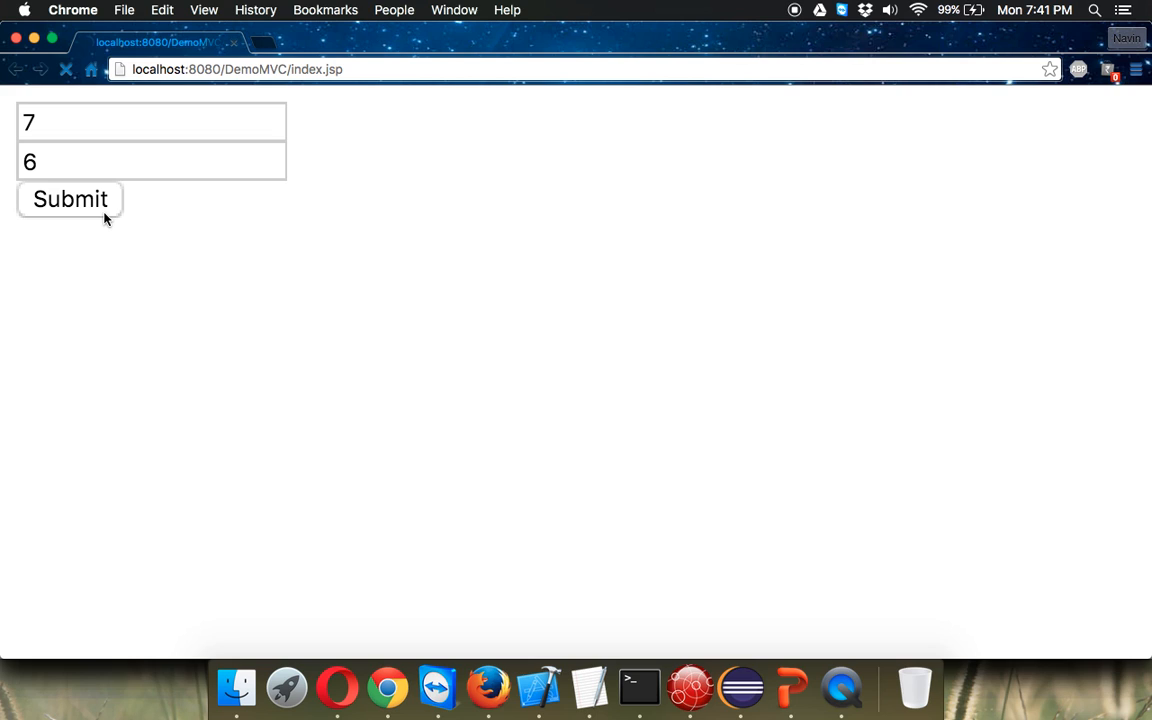
left_click(70, 198)
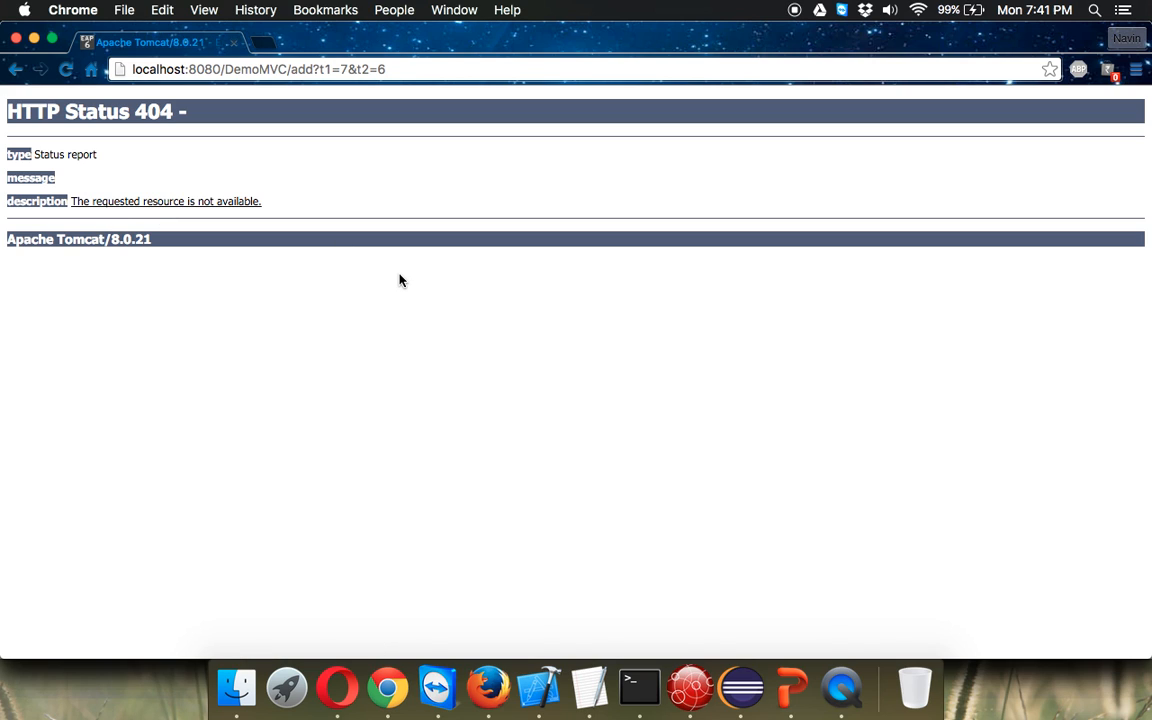
double_click(152, 112)
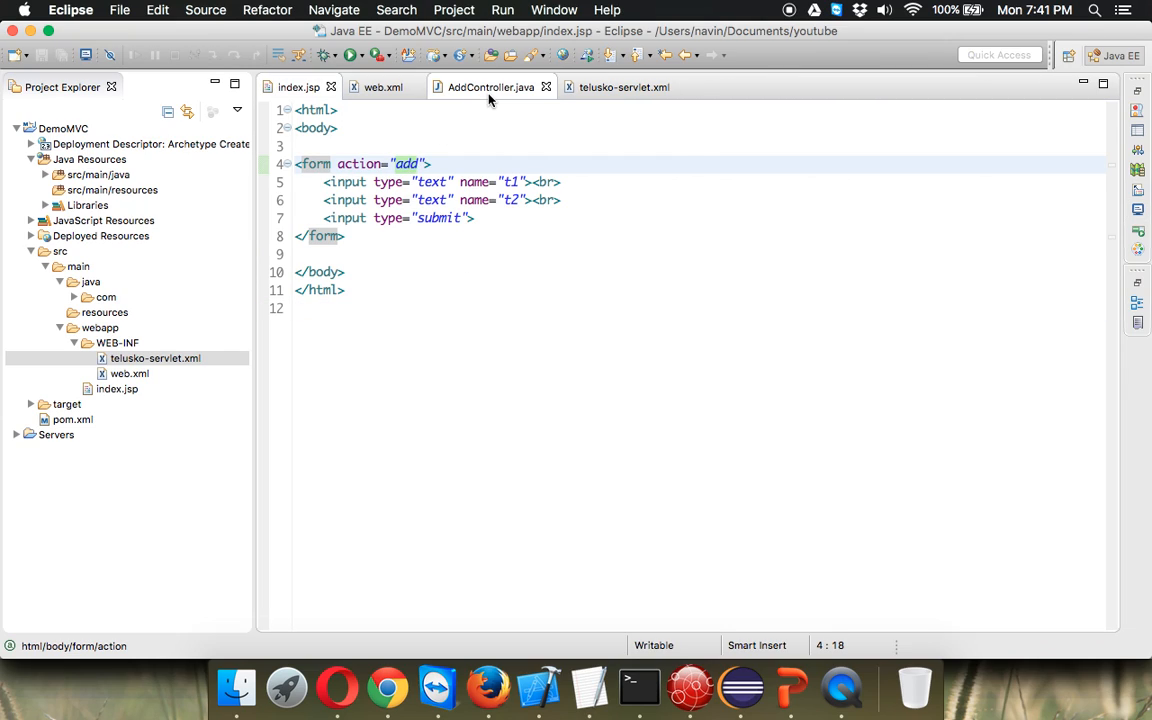
left_click(490, 88)
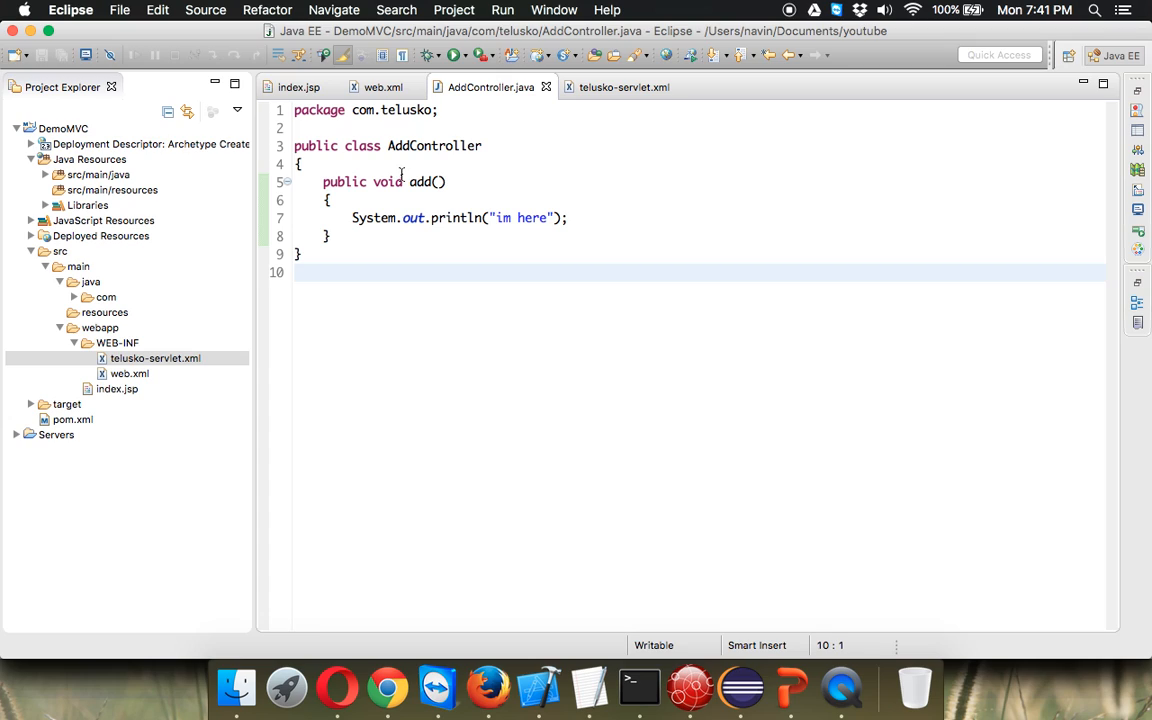
left_click(300, 164)
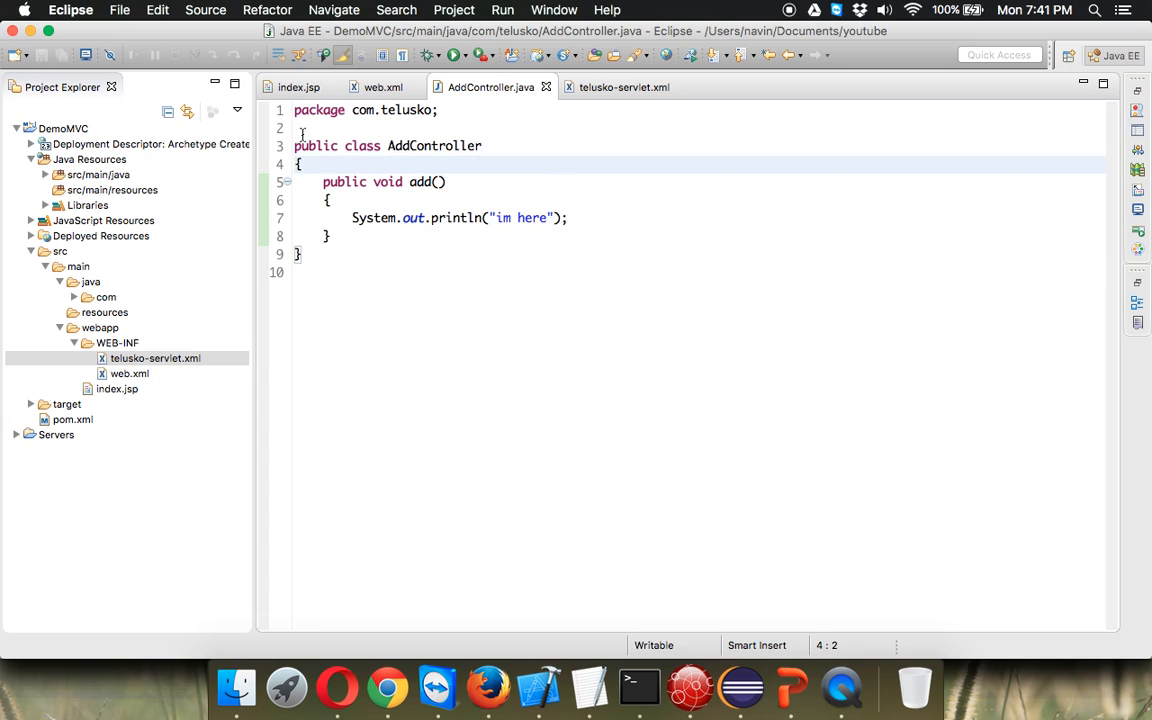
key("Return")
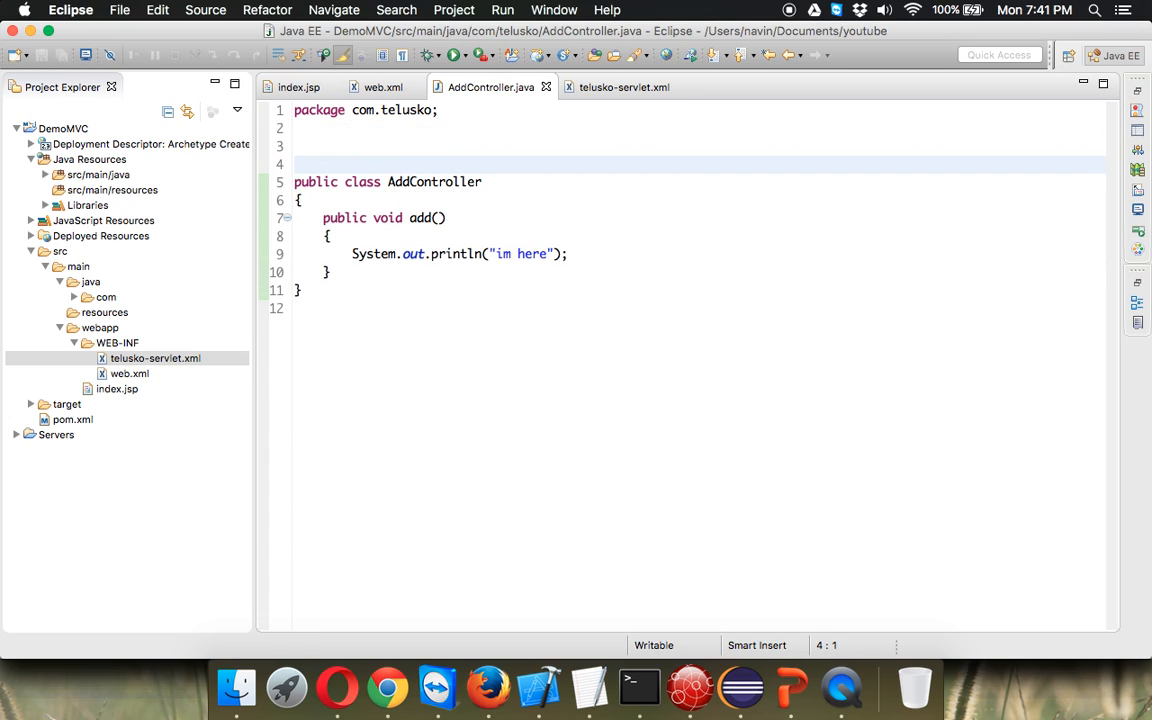
type("@Cno")
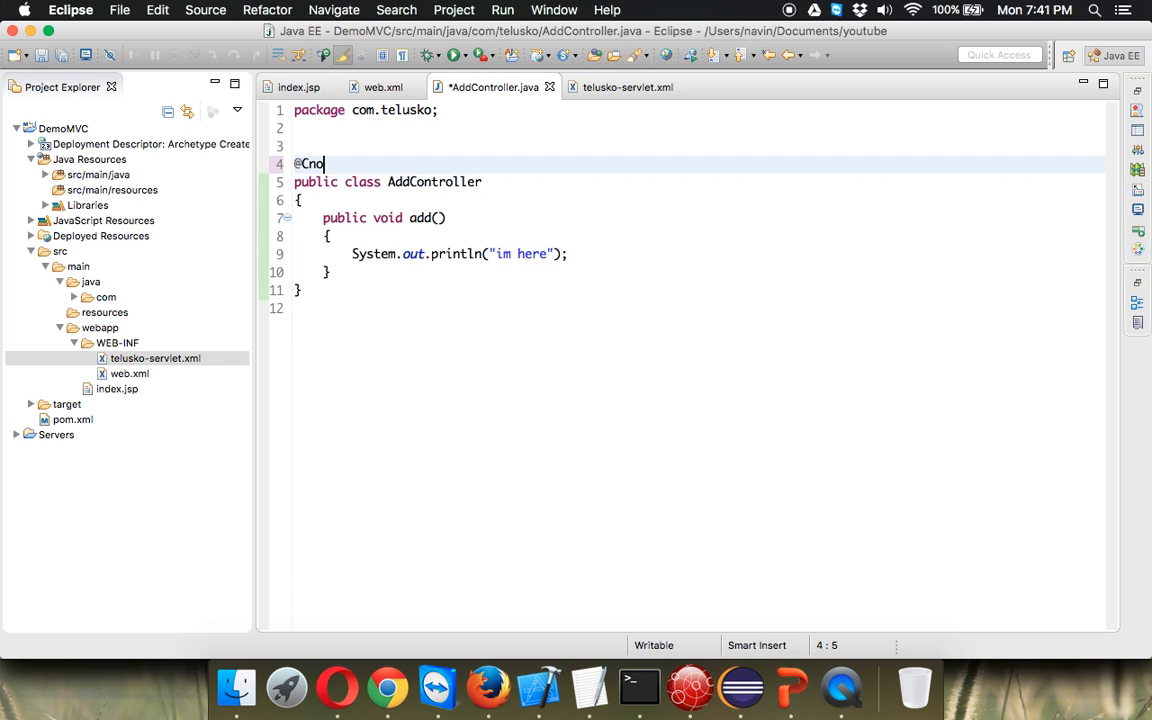
type("on")
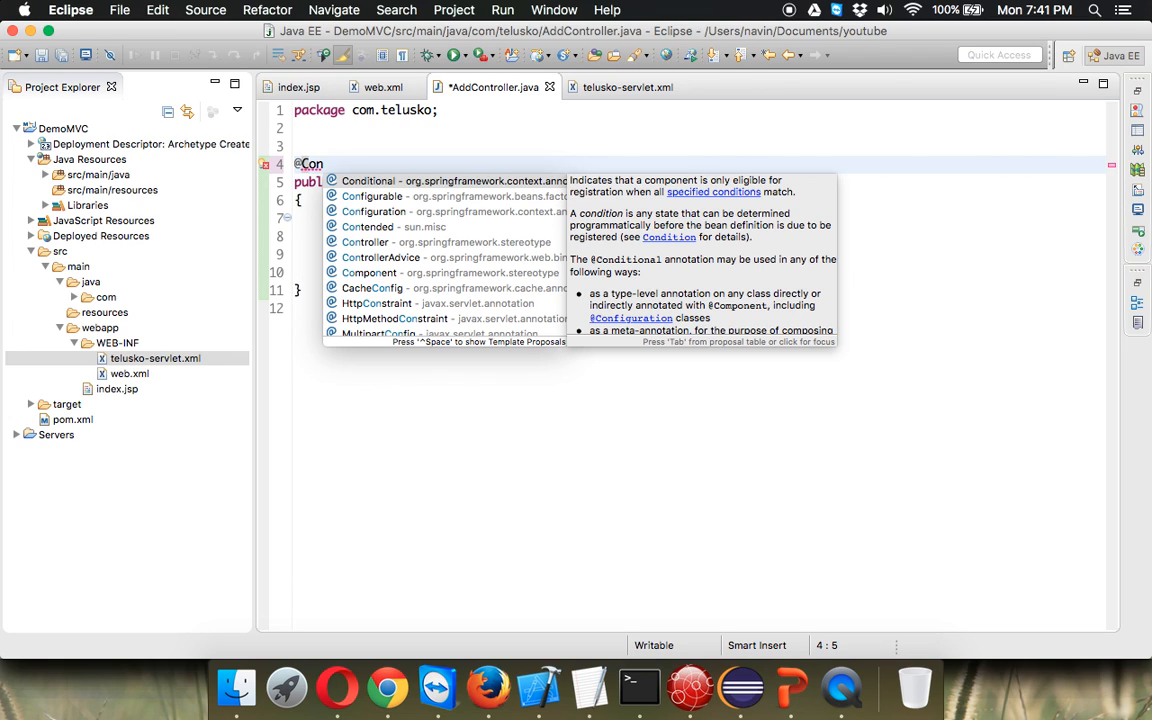
type("troller")
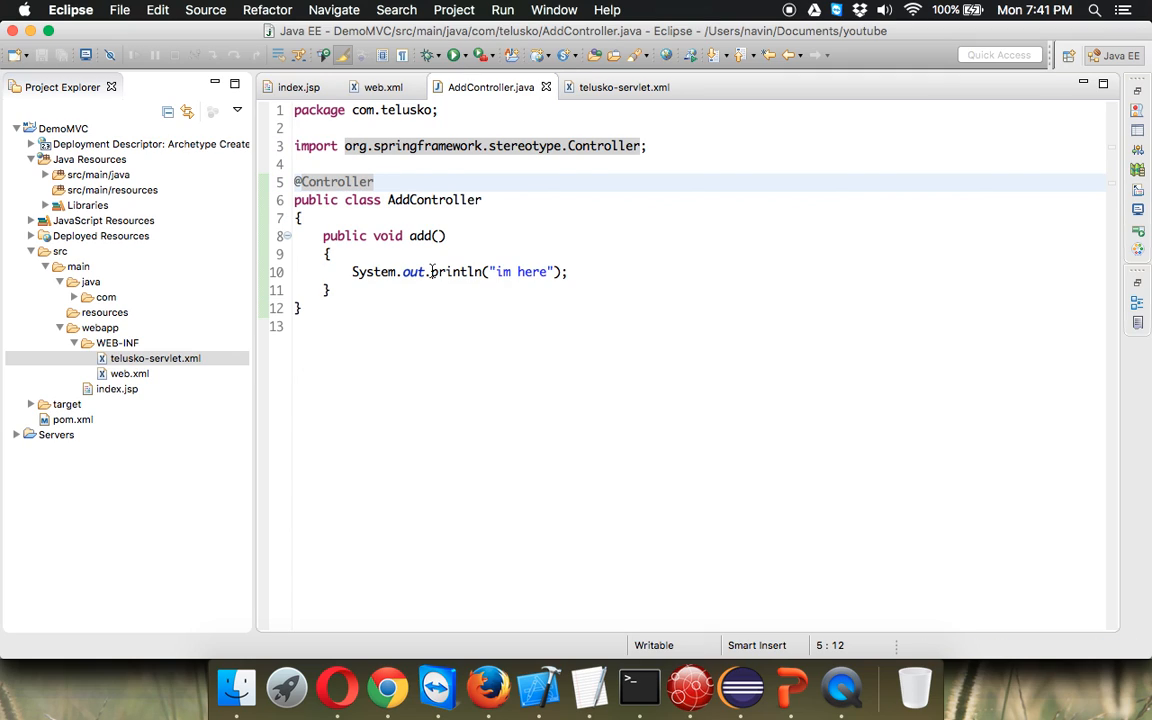
mouse_move(368, 218)
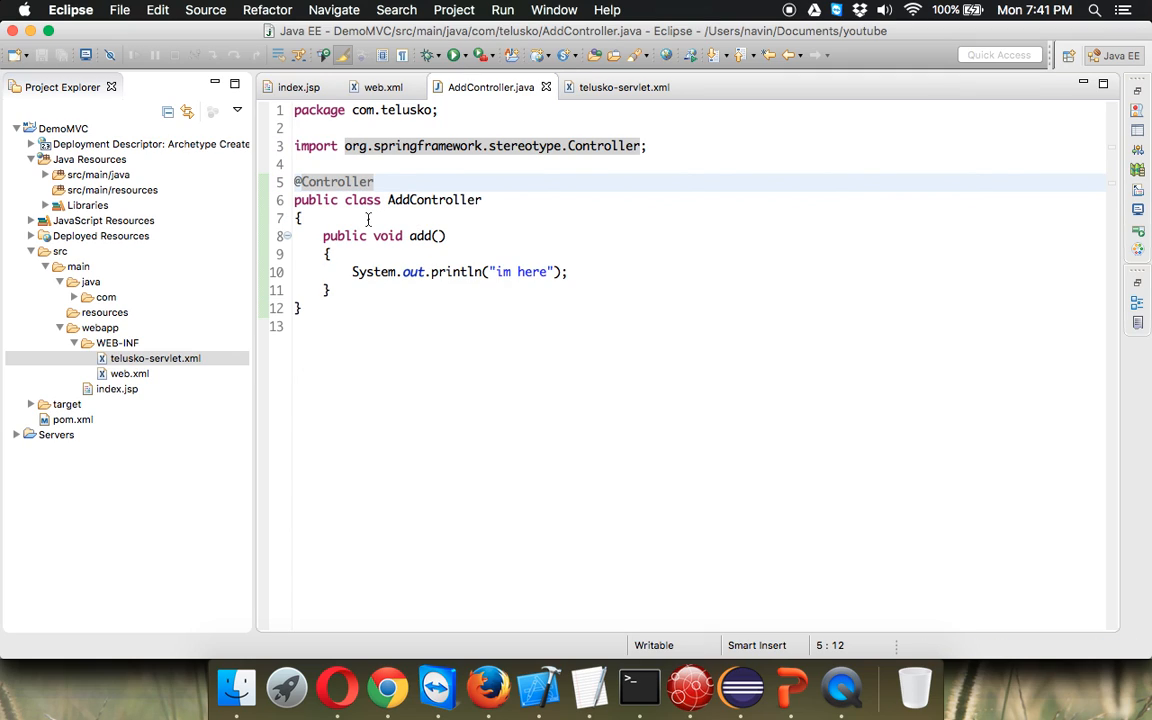
key("Return")
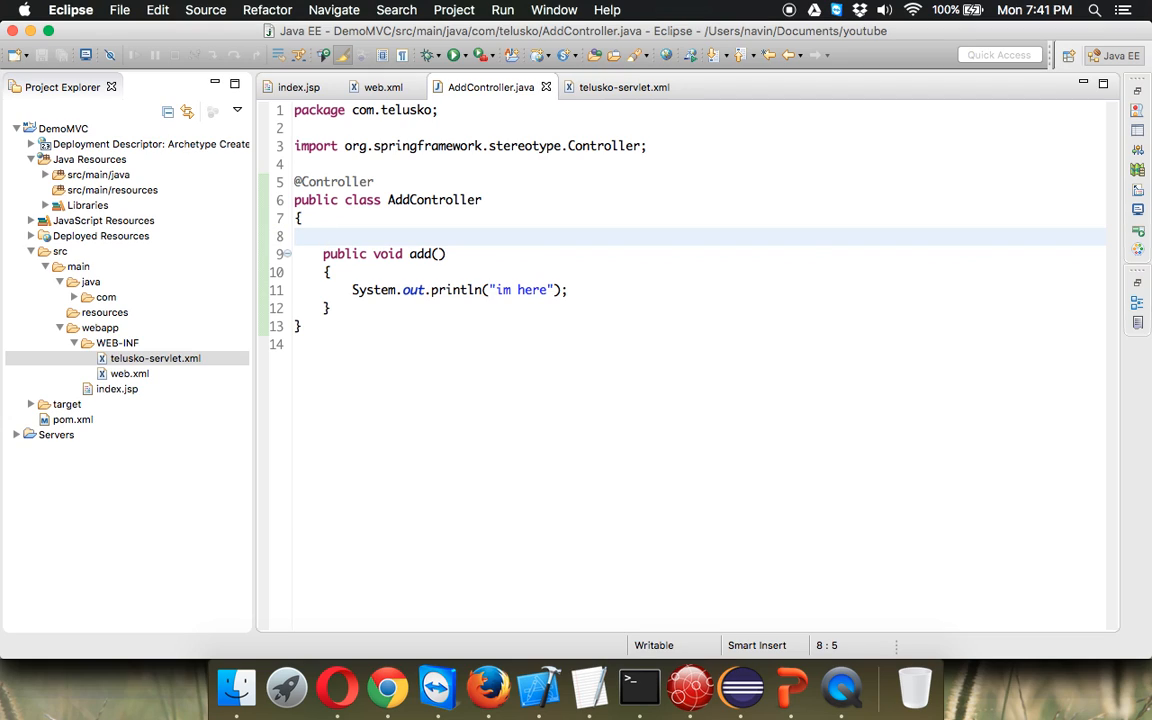
mouse_move(464, 234)
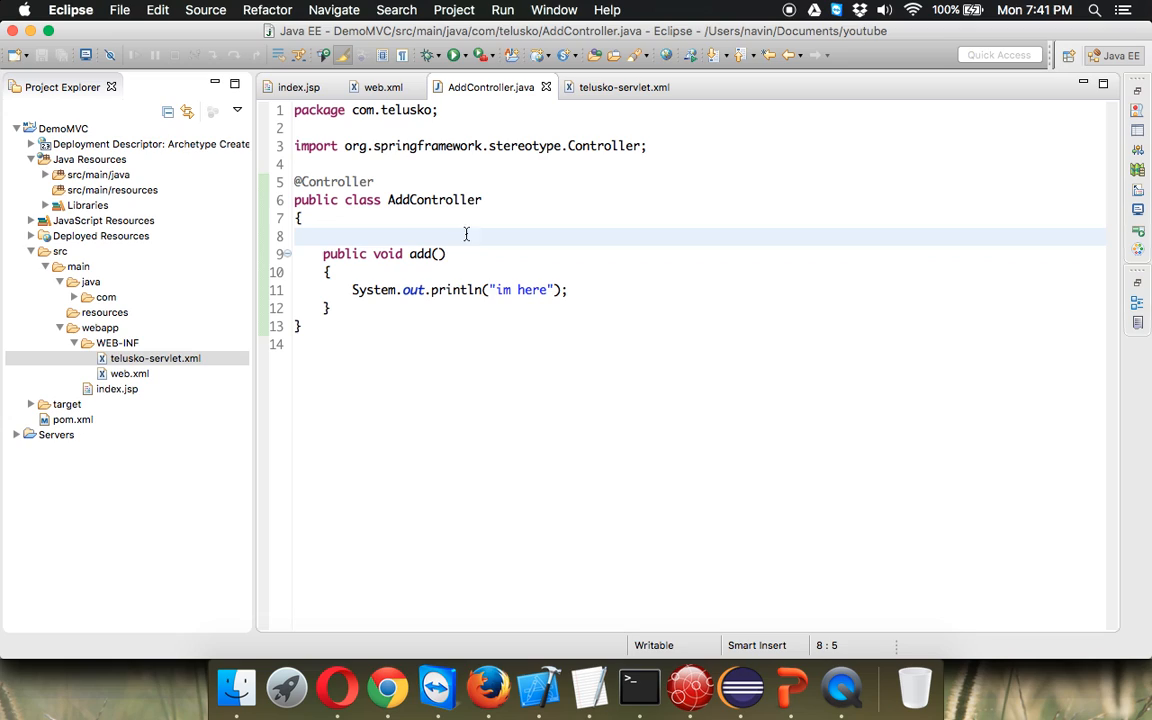
type("@")
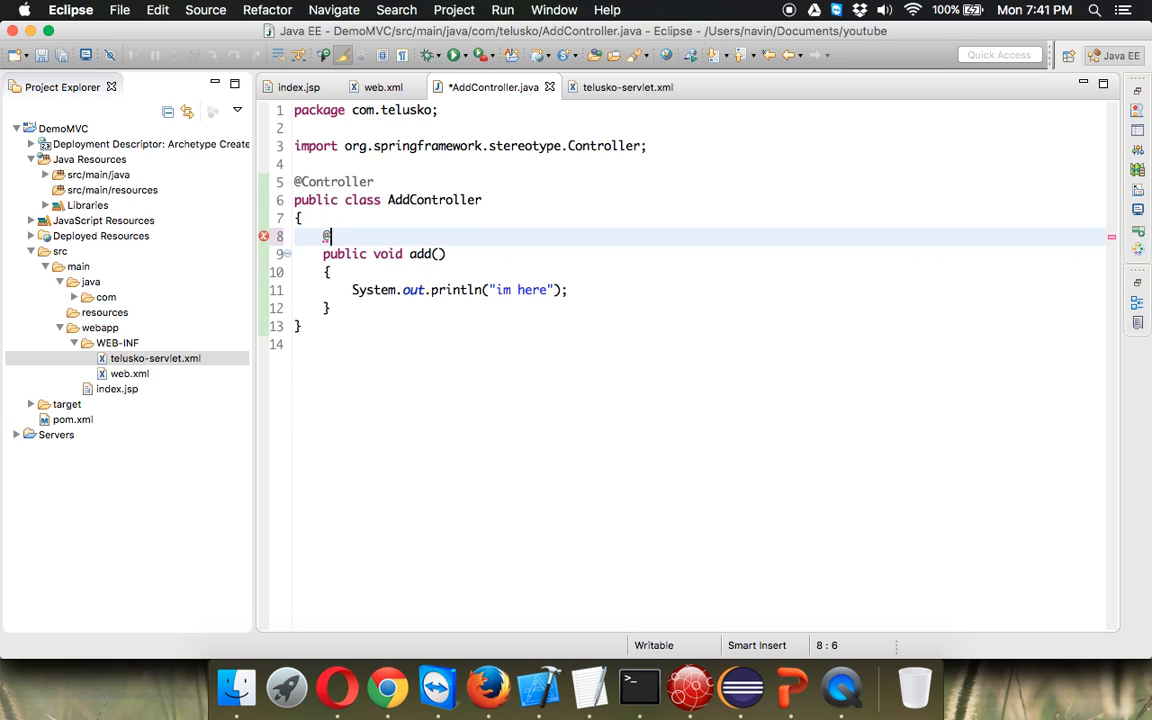
type("Req")
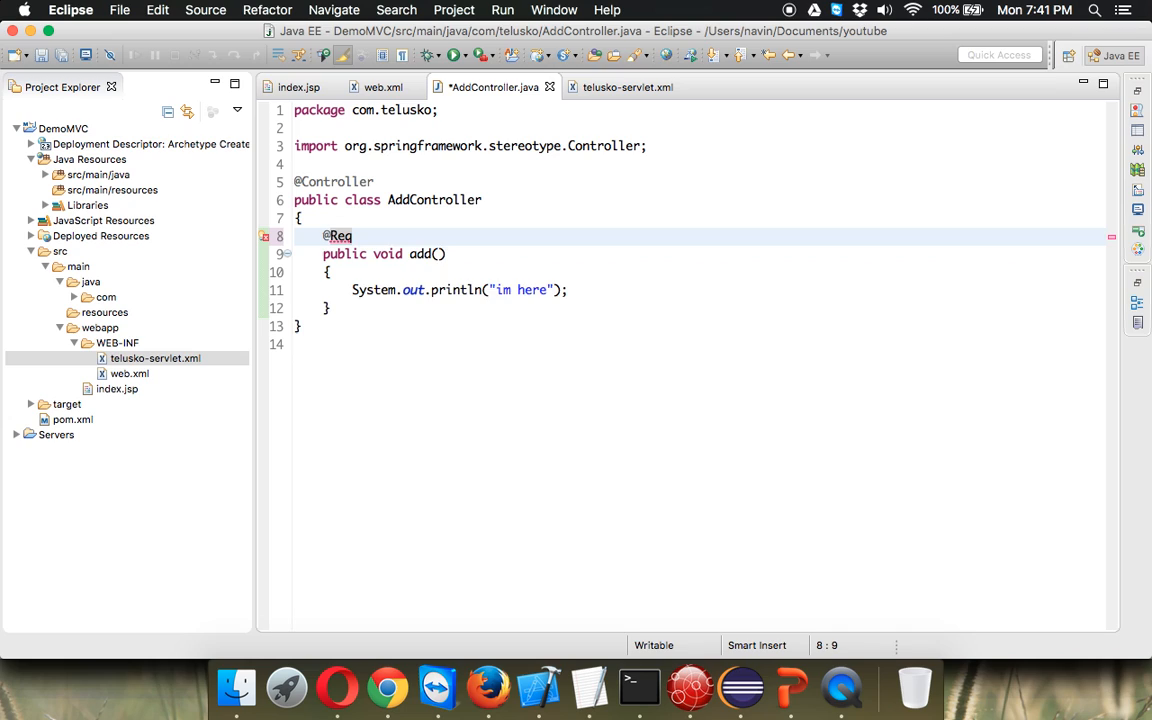
type("RequestMapping")
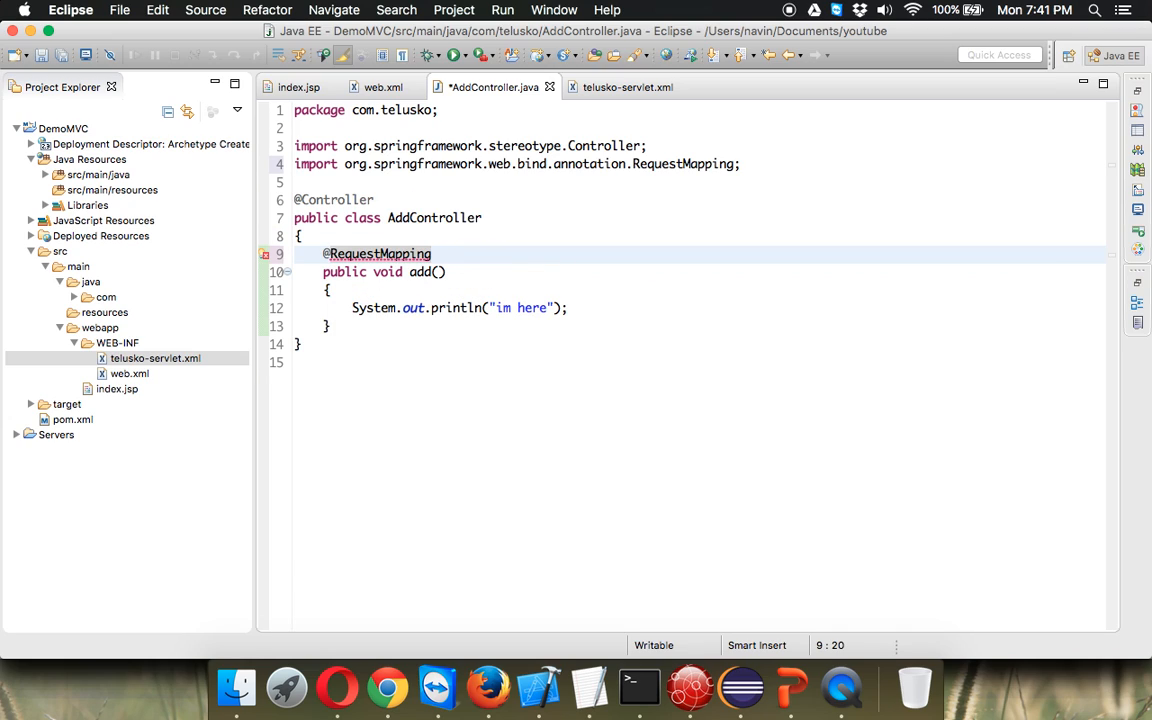
type("(\"\")")
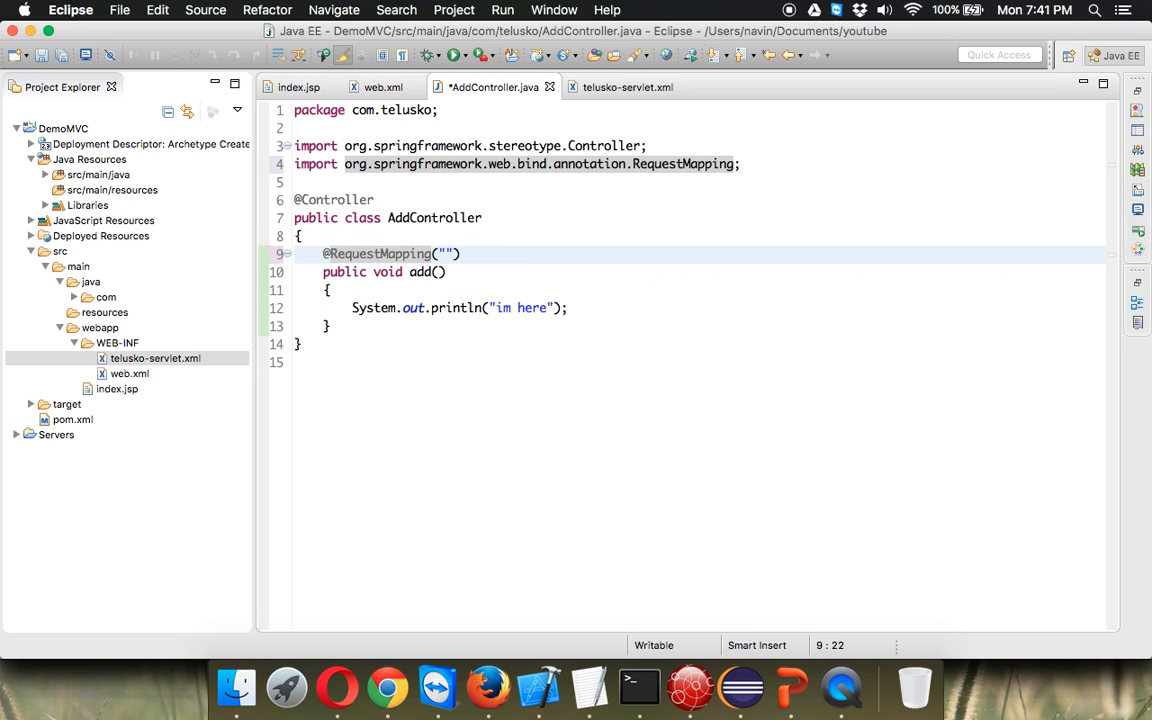
type("/add")
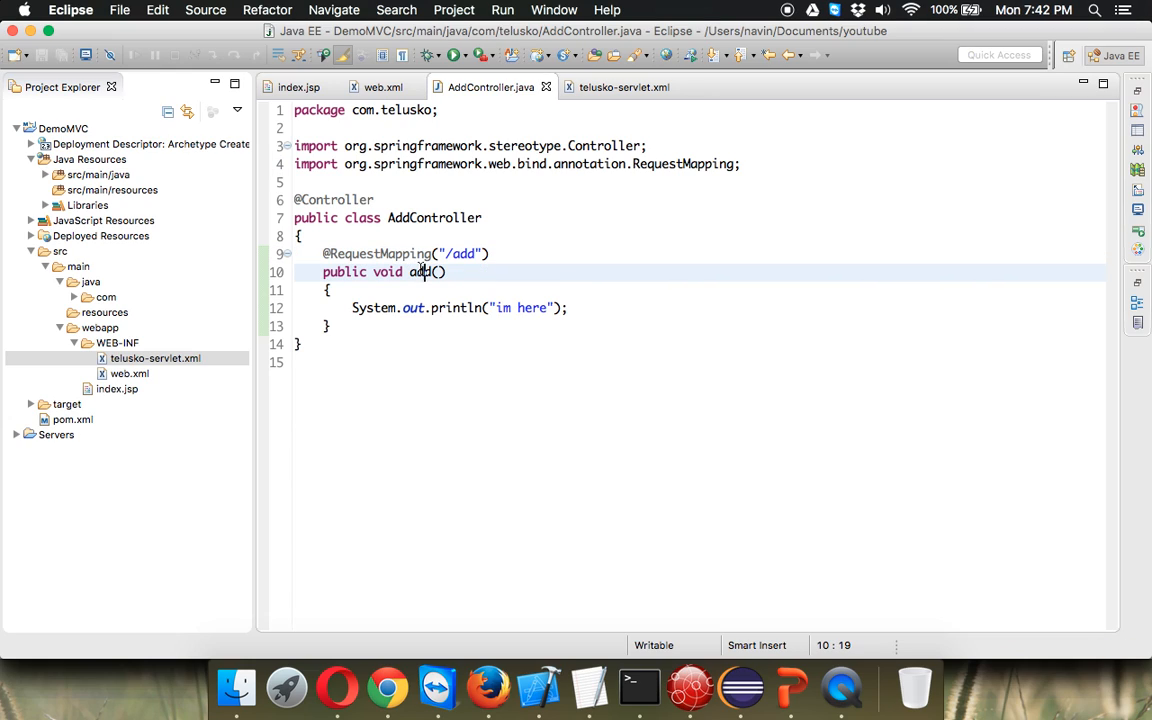
left_click(464, 252)
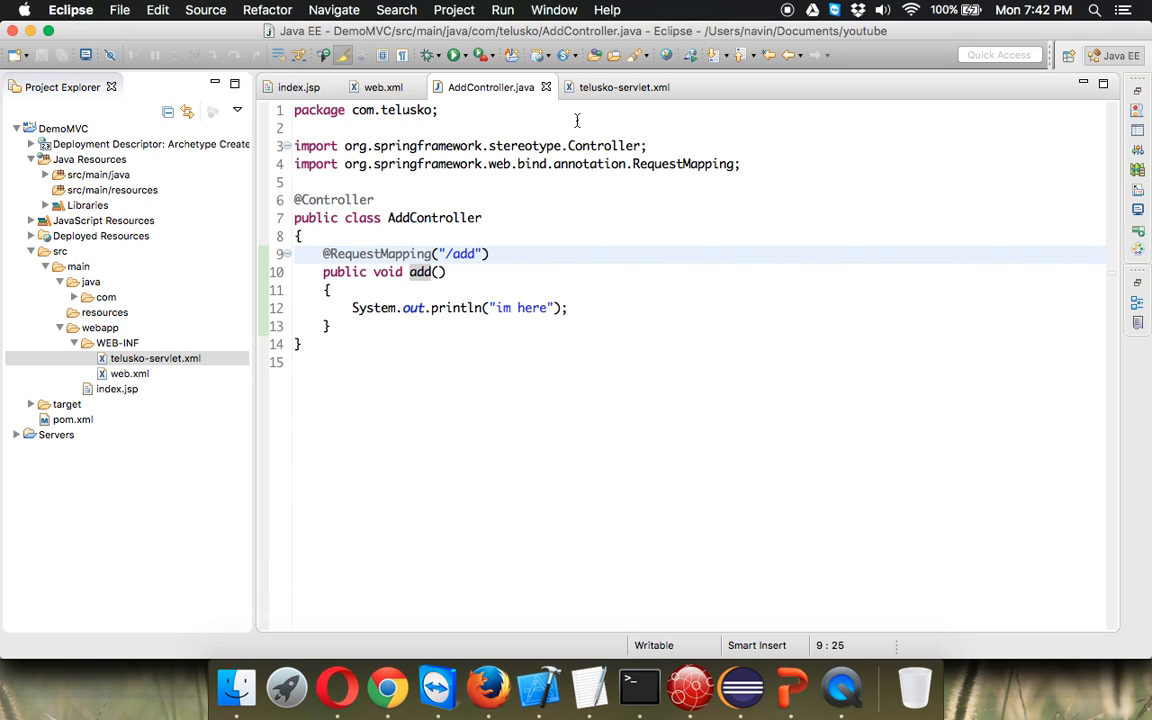
left_click(298, 88)
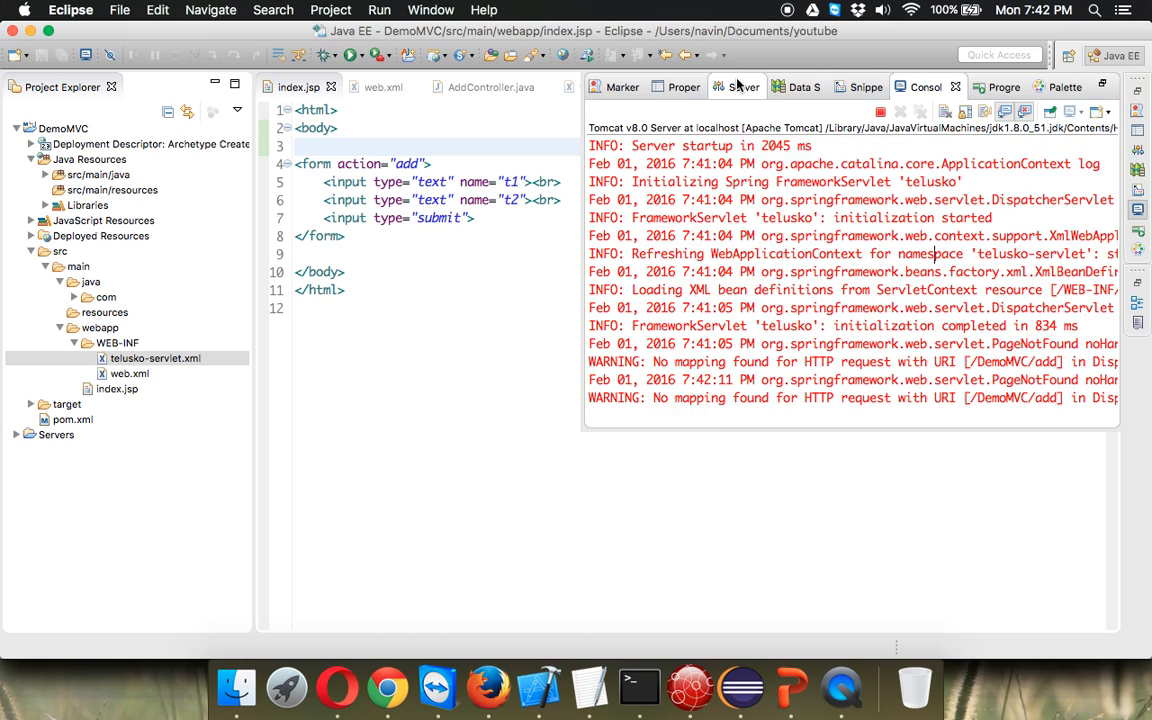
Step: Restart the Tomcat v8.0 server from the Servers view context menu
right_click(664, 128)
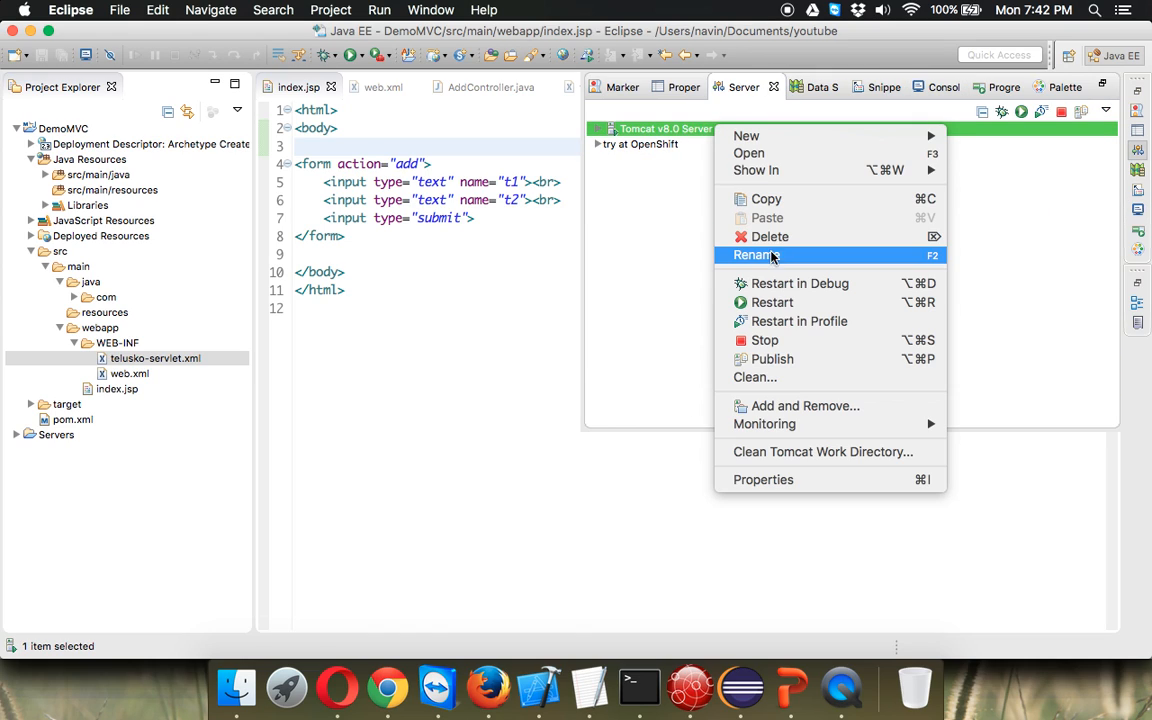
left_click(772, 302)
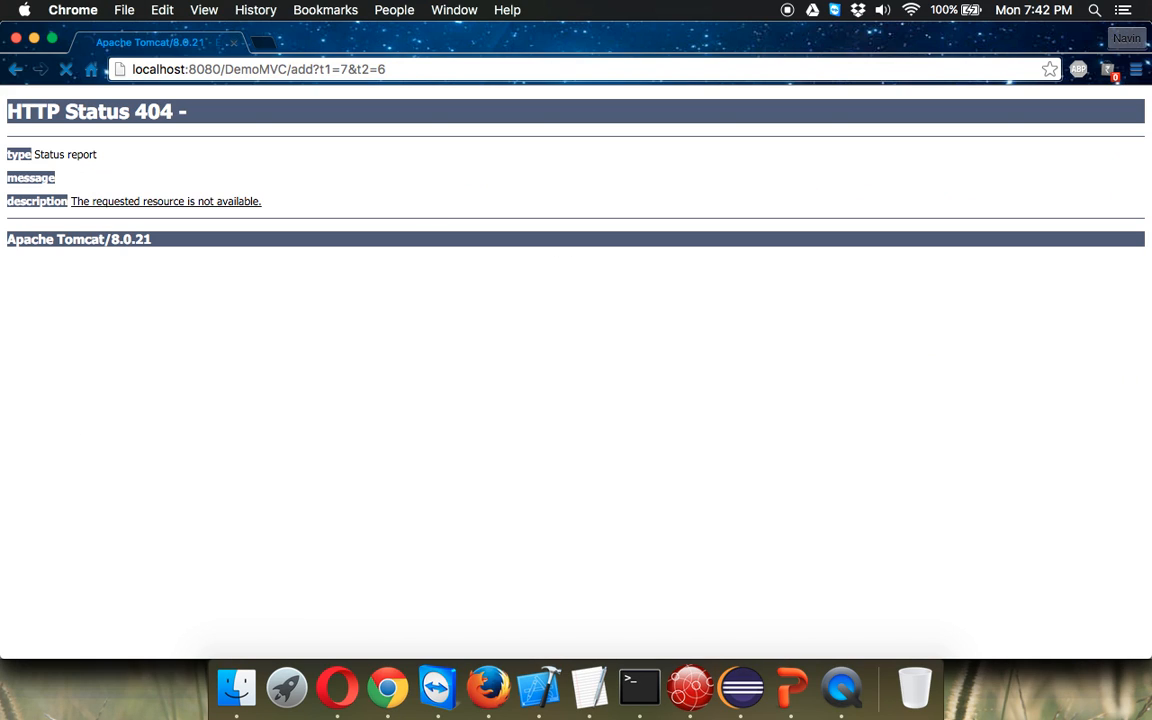
Step: Reload the add request in Chrome and scroll the HTTP 500 circular view path trace
left_click(66, 68)
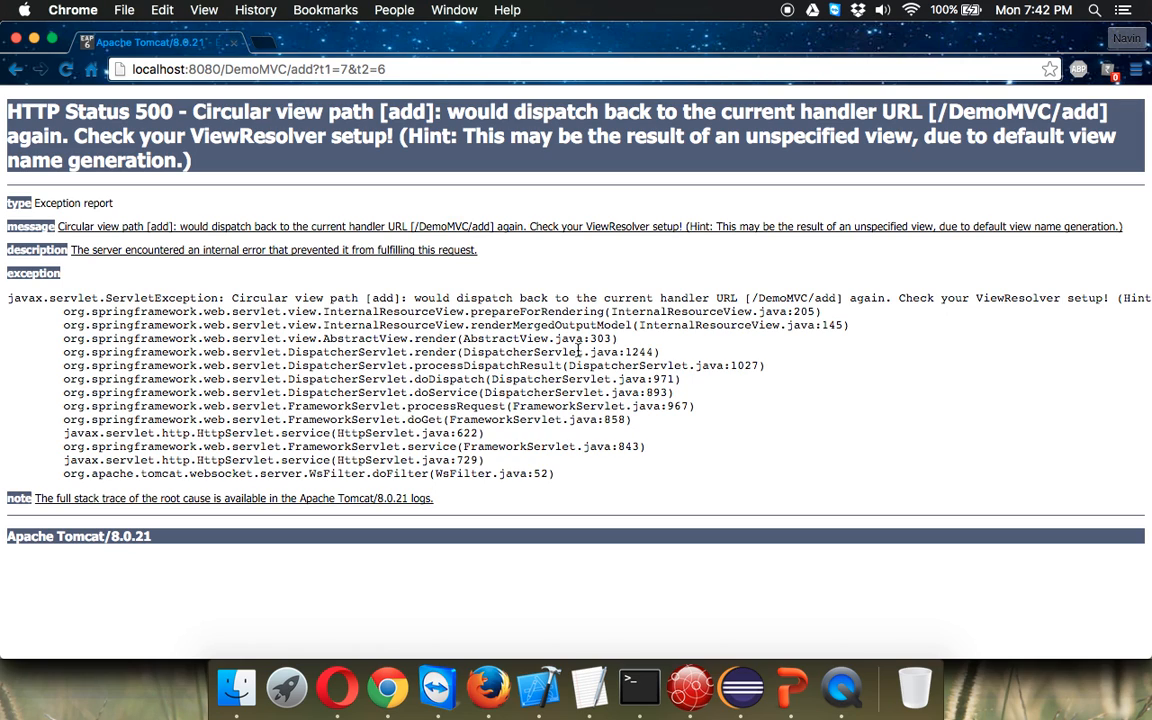
scroll("right", 3)
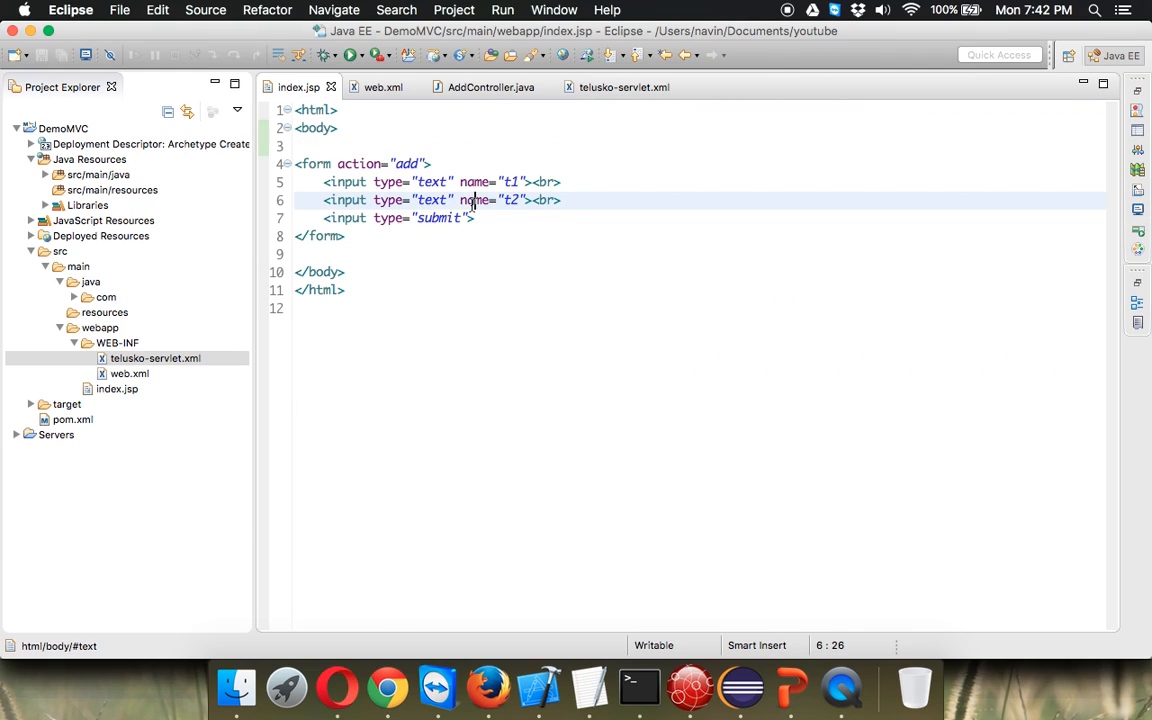
Step: Review AddController's add() handler and bring up actions for the webapp folder
left_click(490, 88)
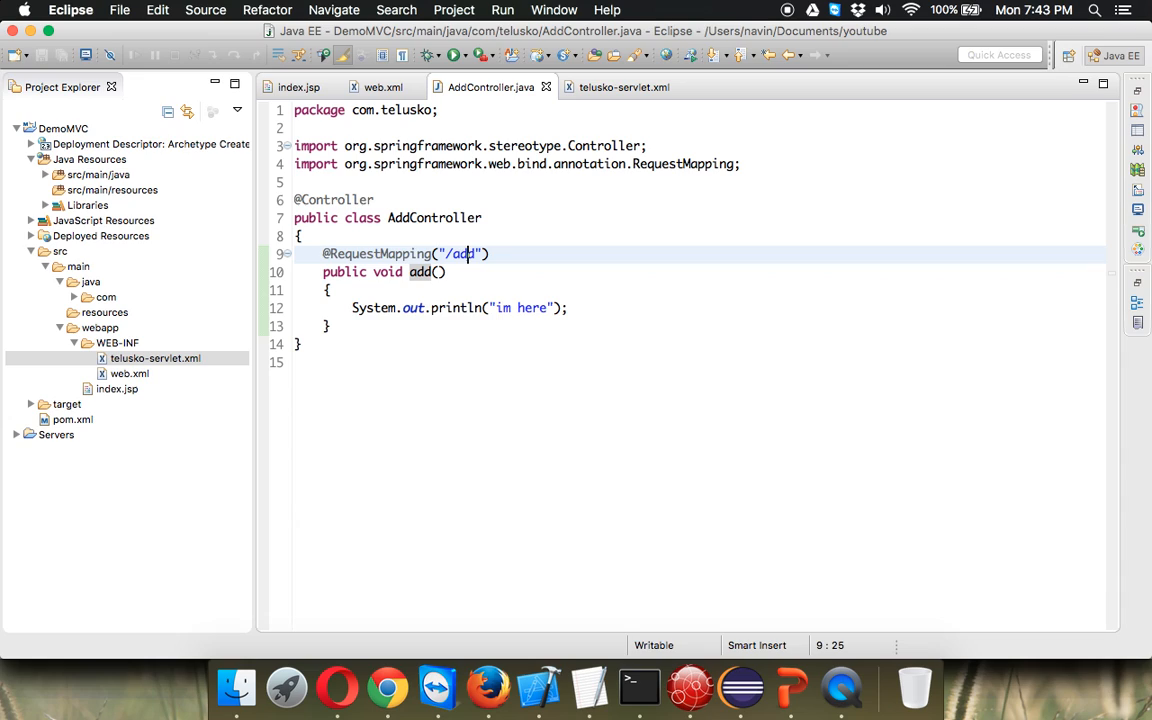
mouse_move(500, 294)
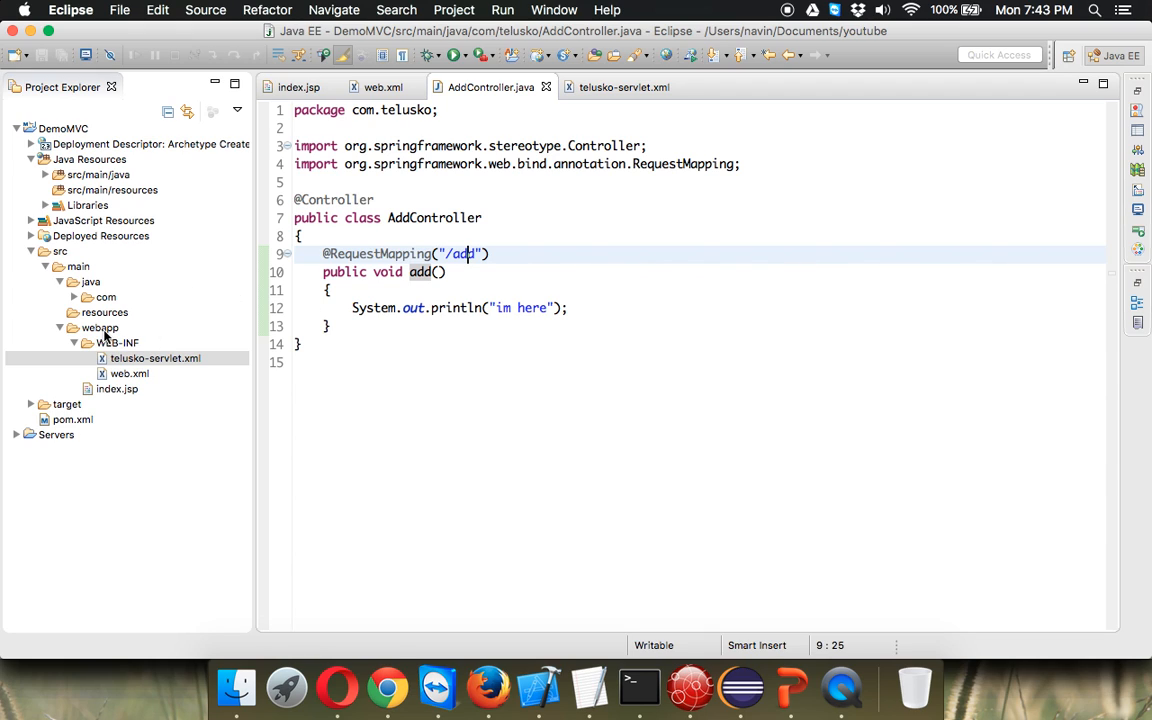
right_click(100, 328)
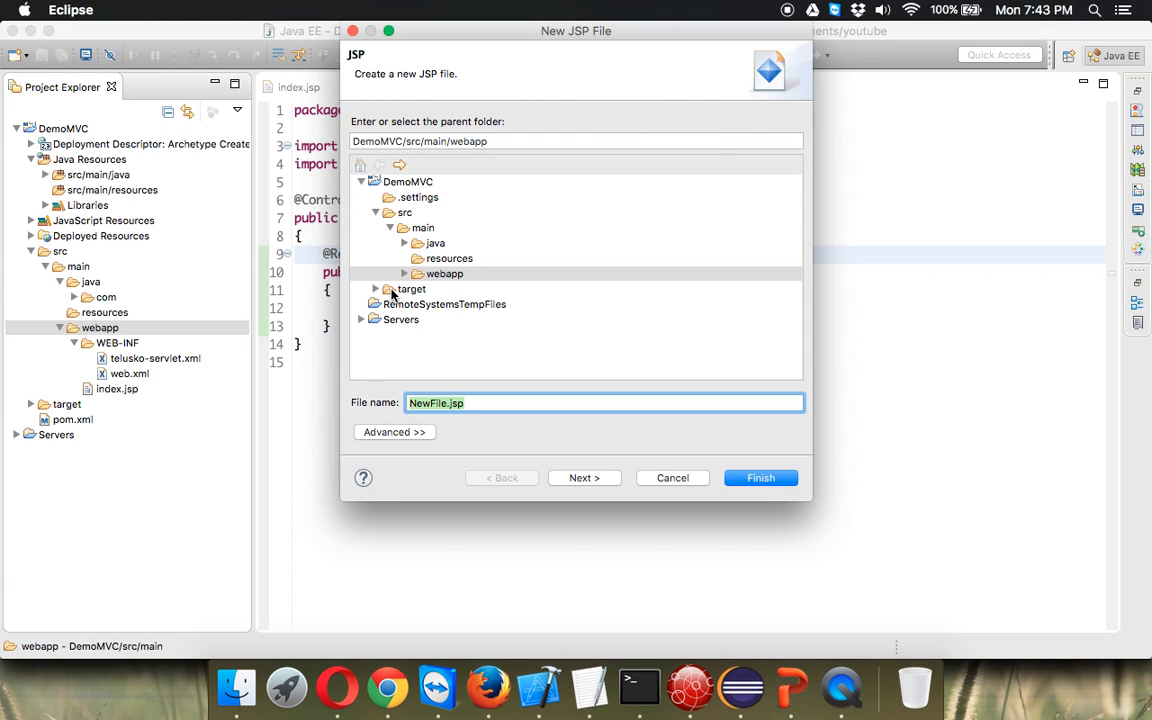
Step: Create display.jsp in the webapp folder through the New JSP File wizard
type("Display")
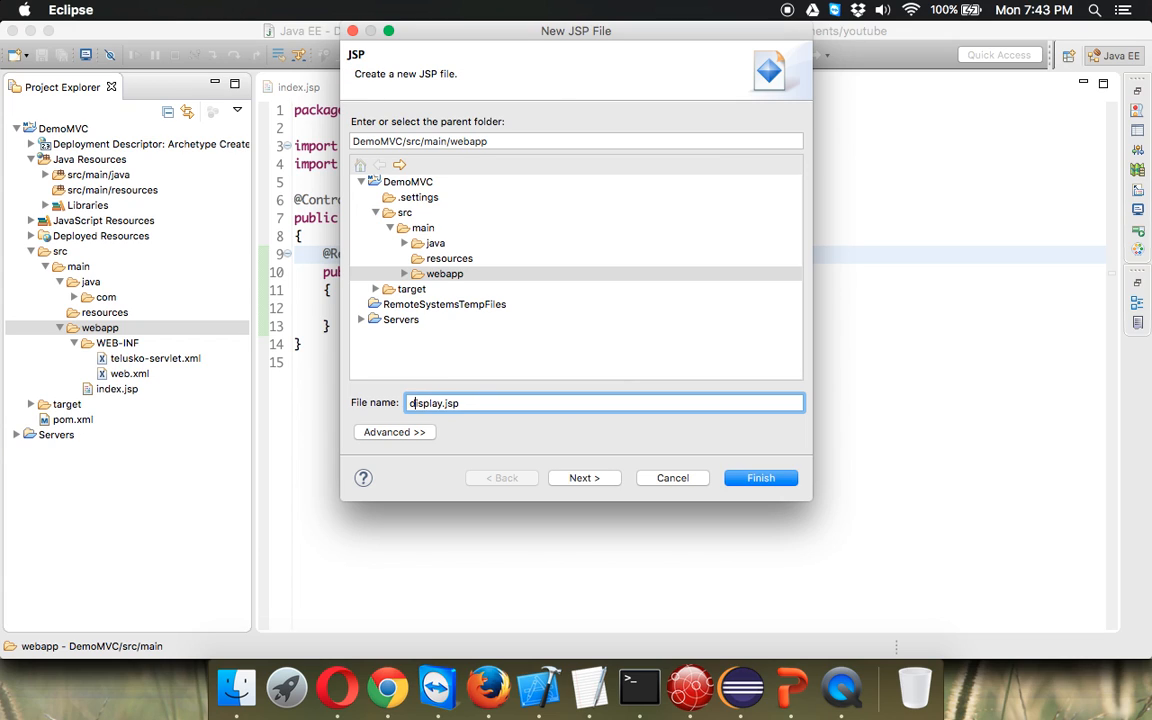
left_click(760, 476)
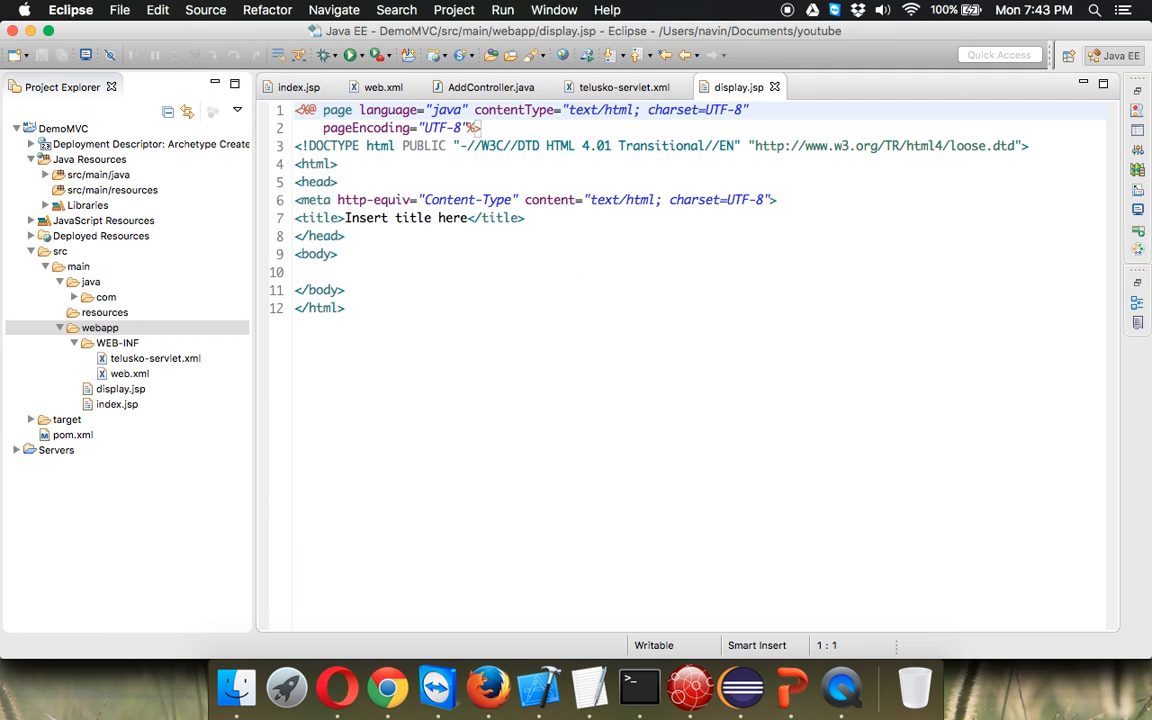
Step: Write Im here in display.jsp's body and return to AddController.java
key("Return")
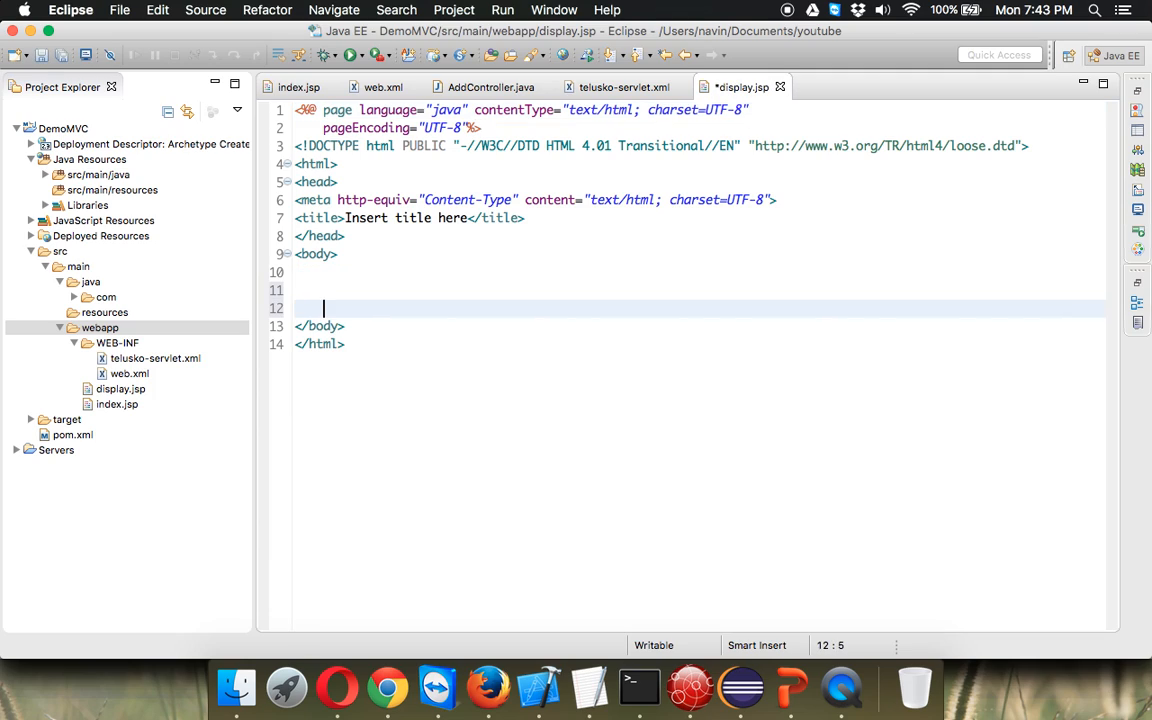
key("Up")
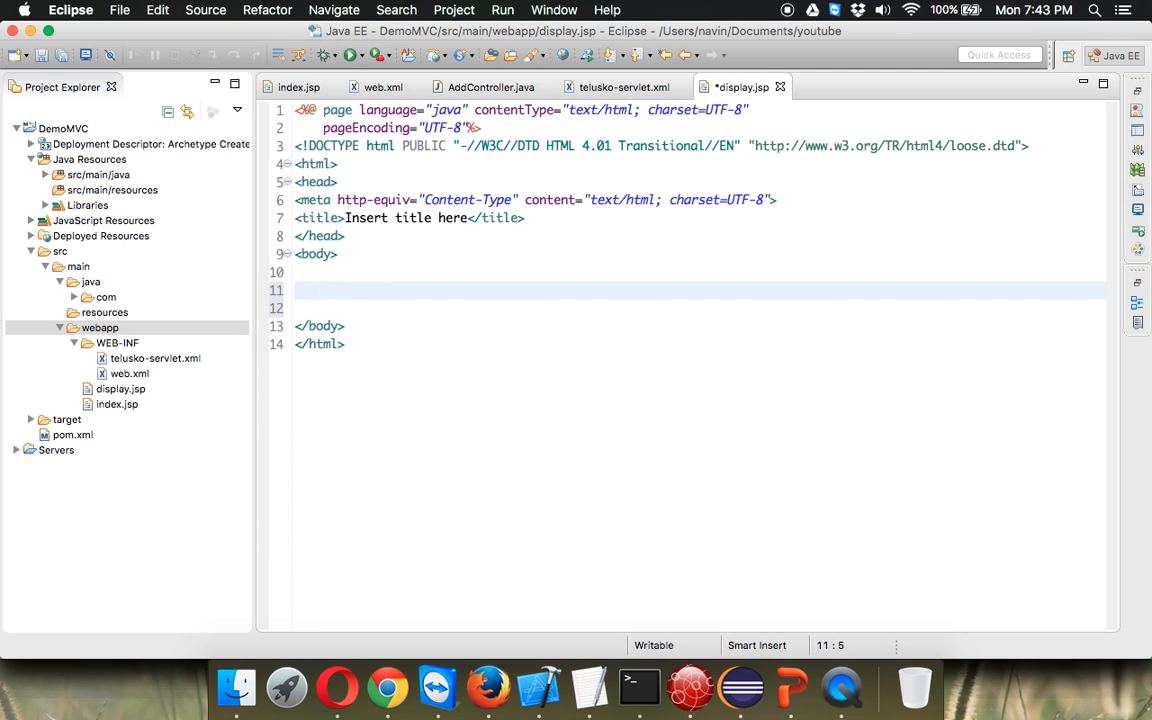
type("Im here")
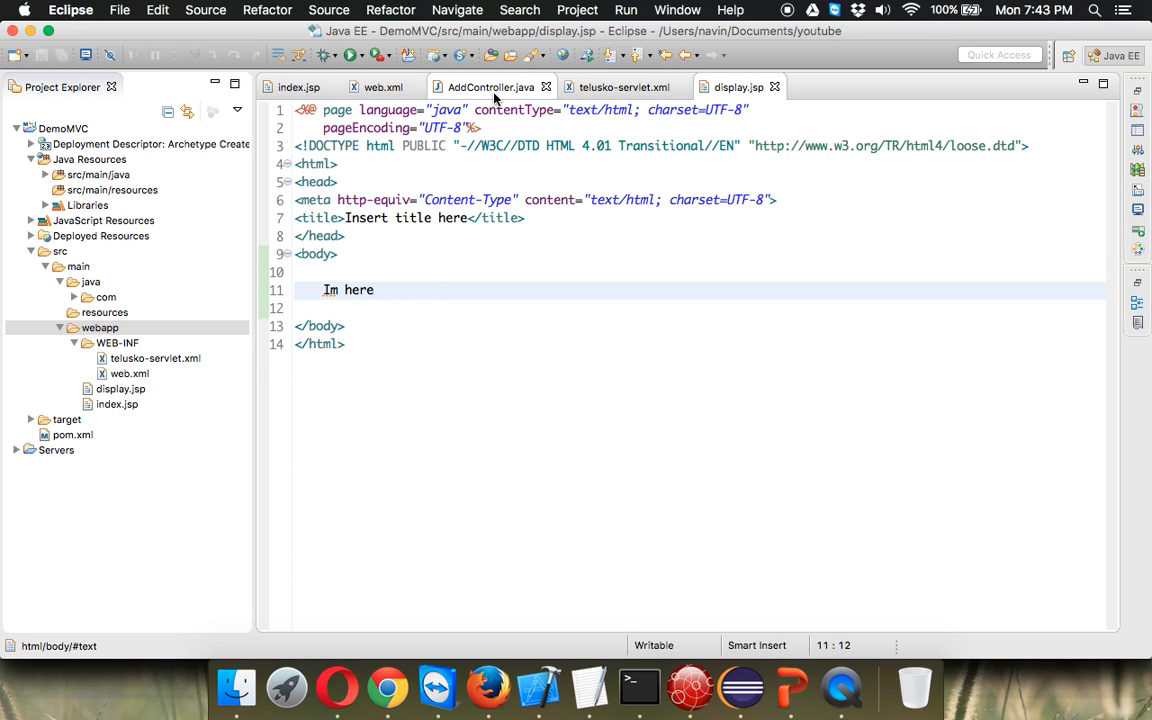
left_click(490, 88)
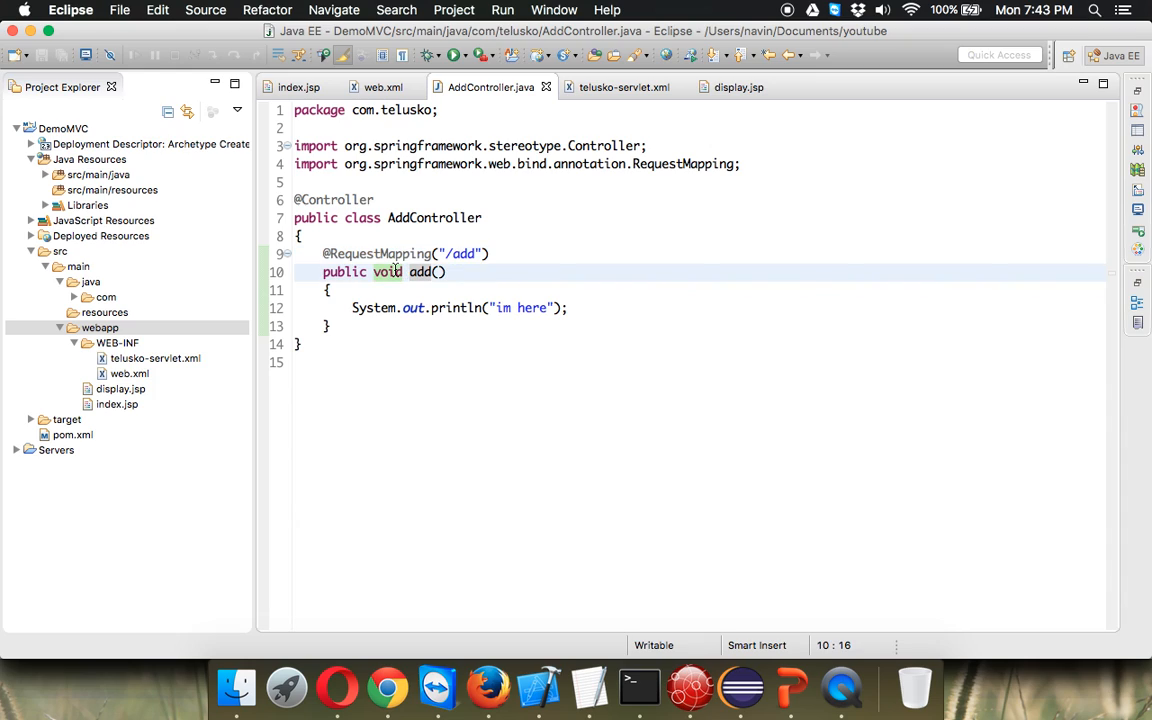
Step: Make add() return String "display.jsp" in place of the println line and save AddController
type("String")
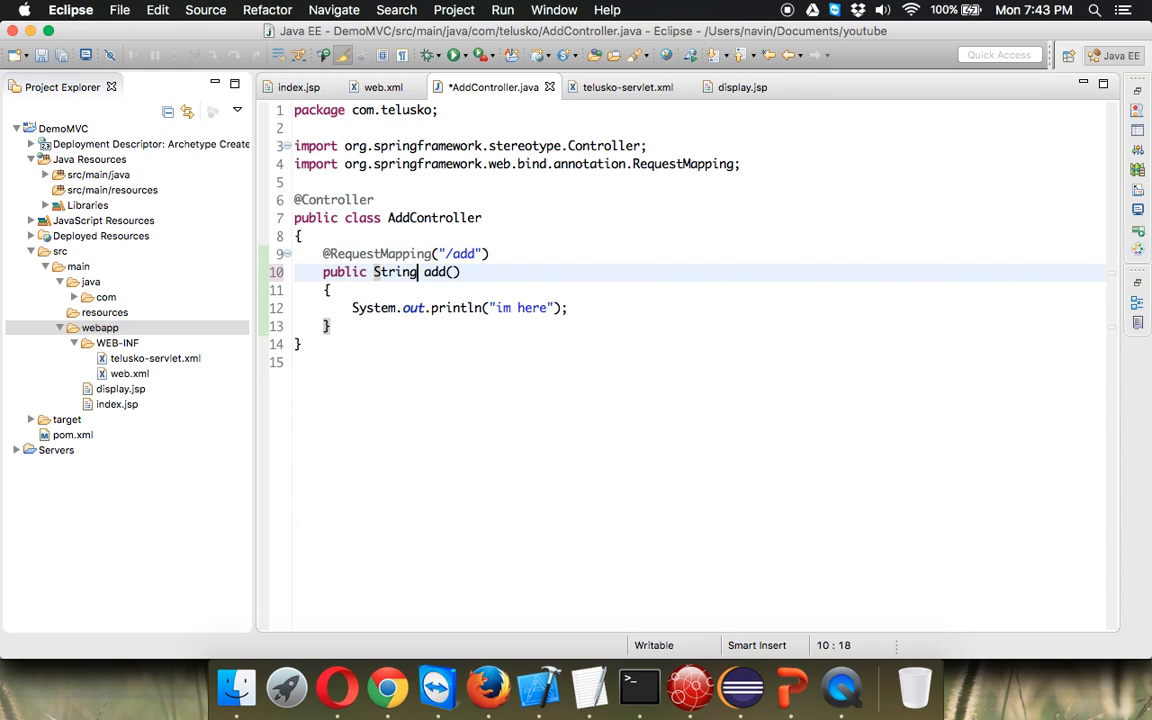
left_click(546, 308)
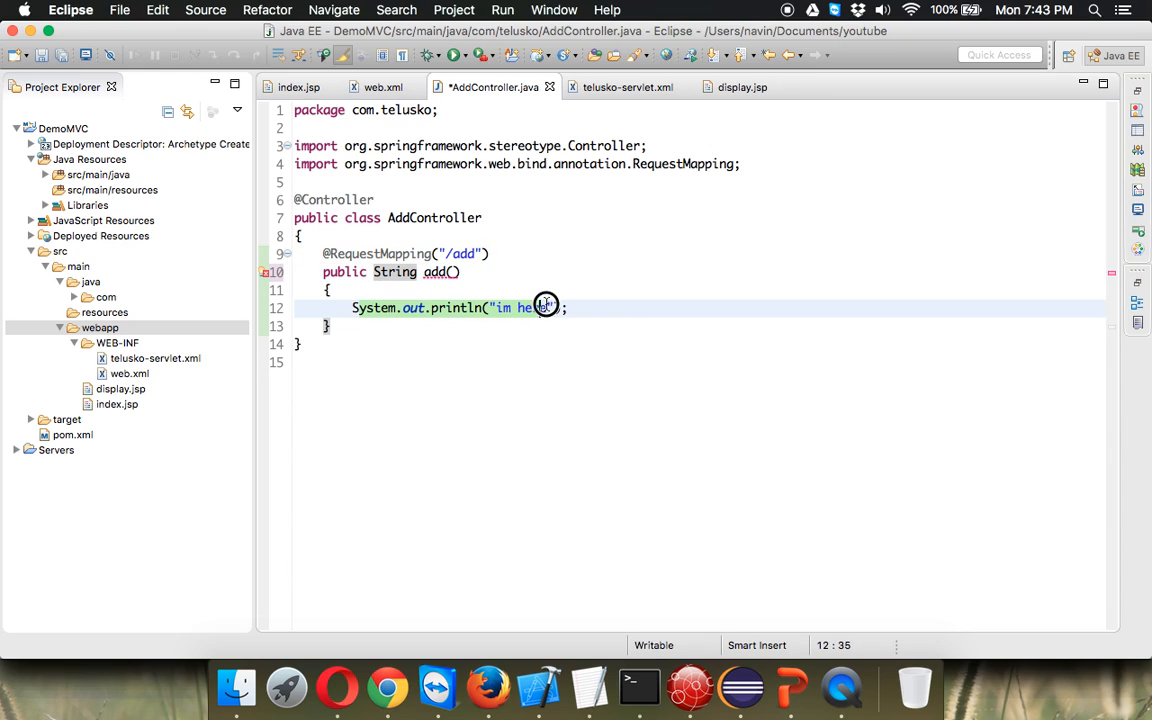
type("re")
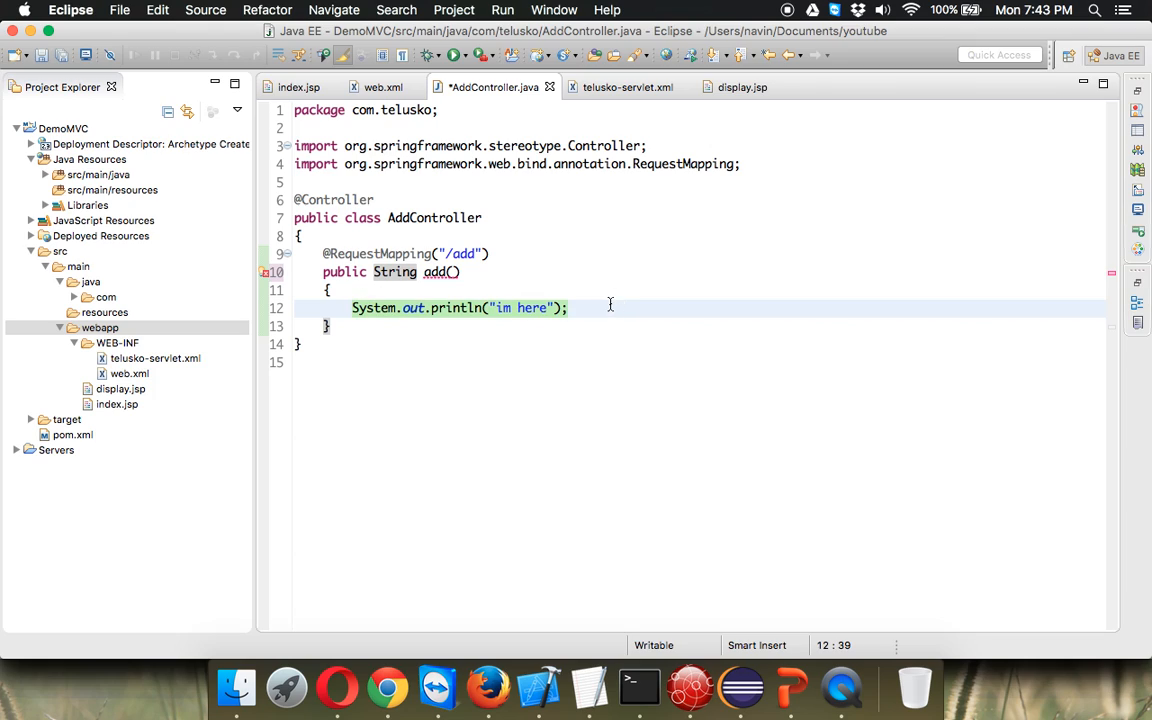
type("return \"\"")
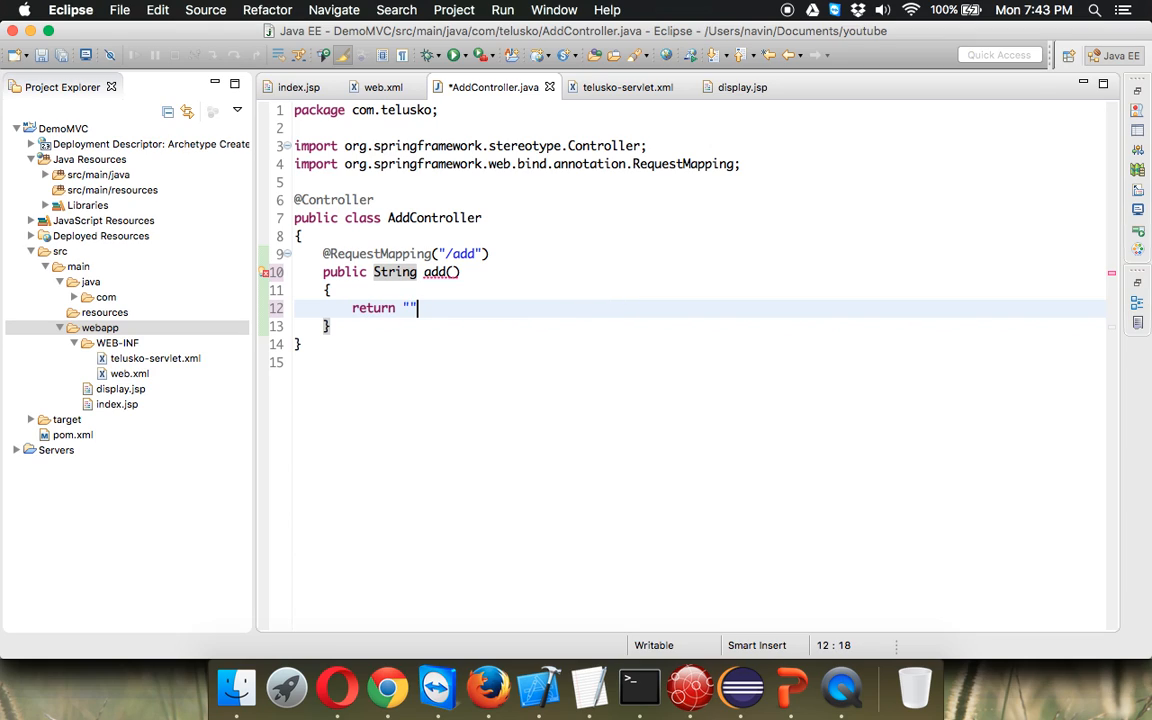
type("disp")
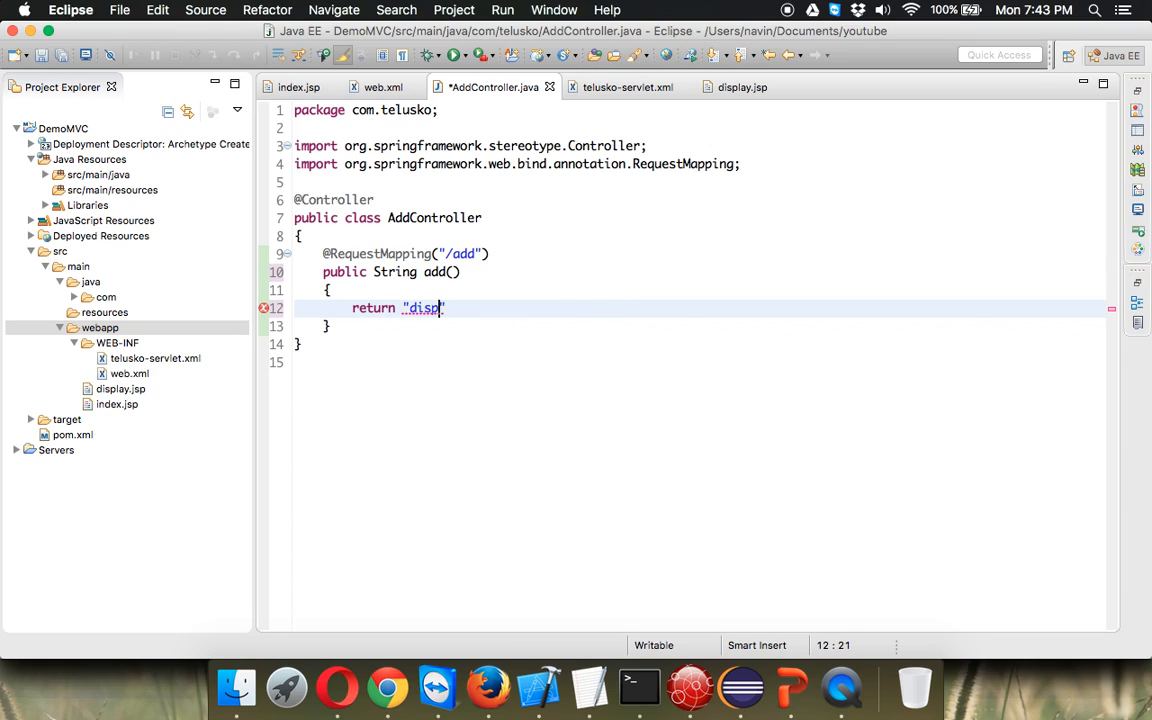
type("lay.jsp")
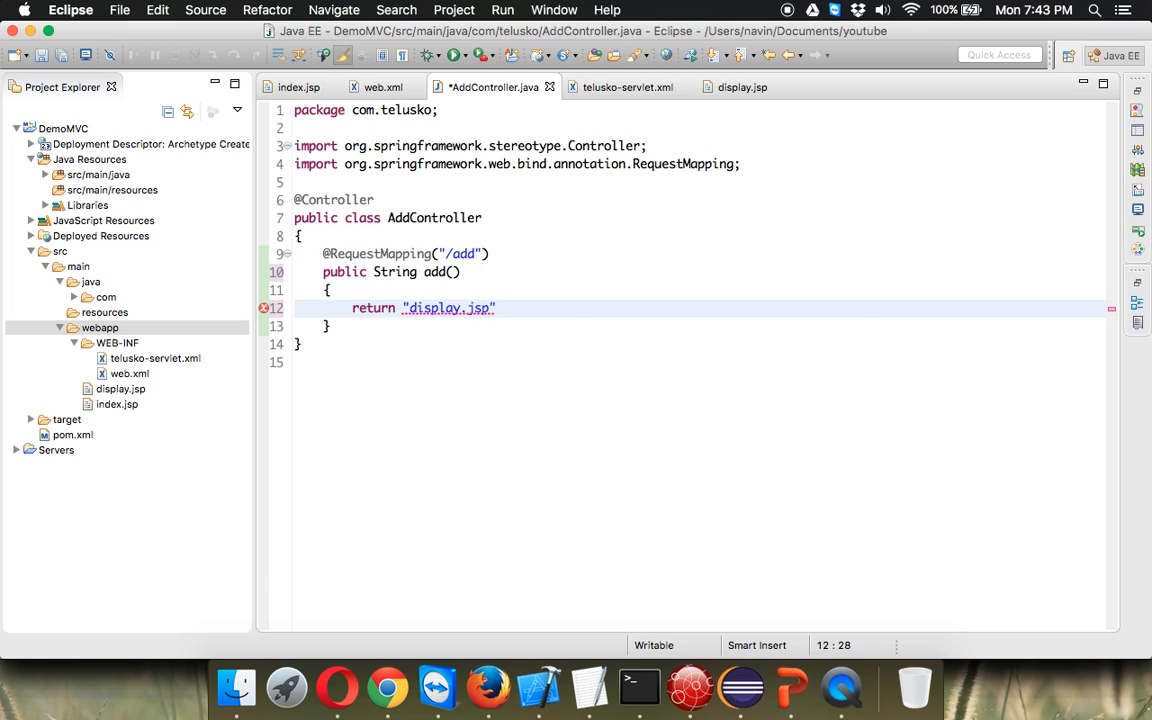
type(";")
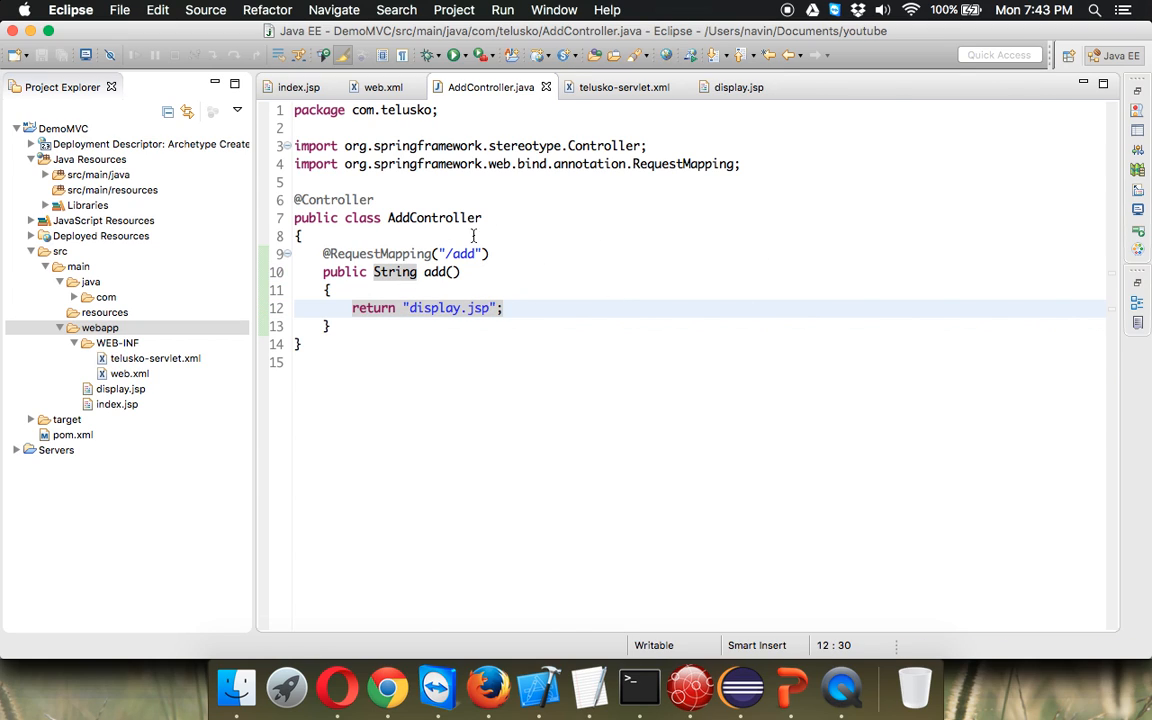
left_click(328, 290)
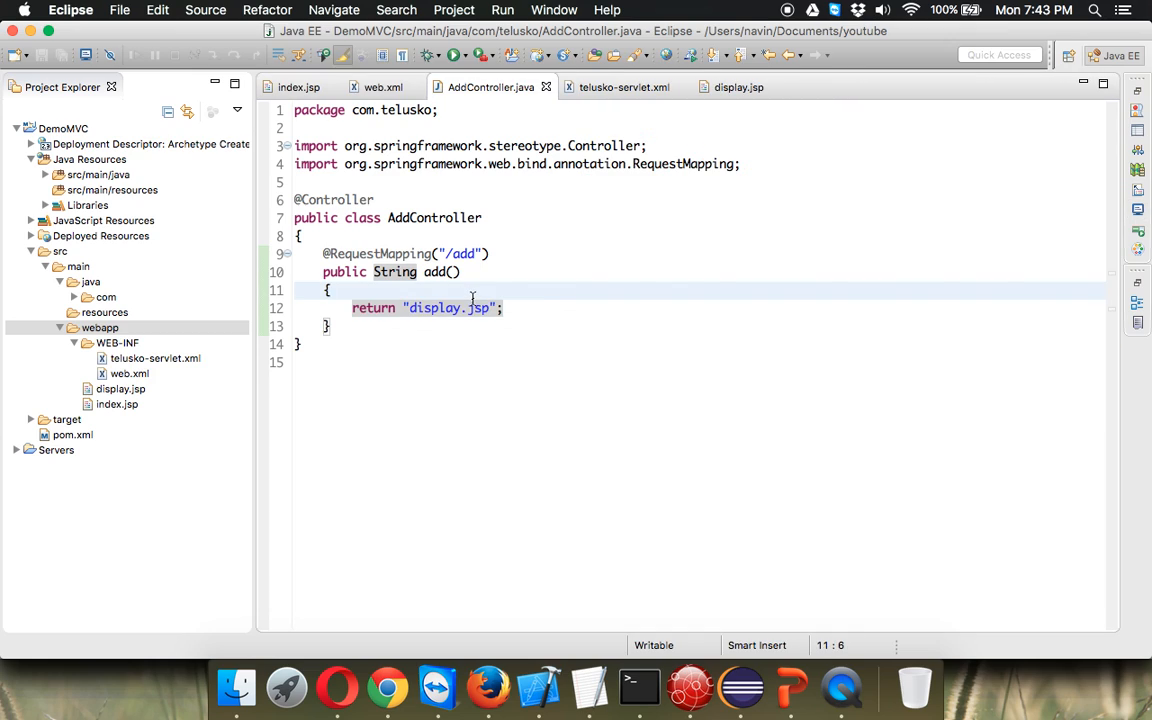
left_click(388, 688)
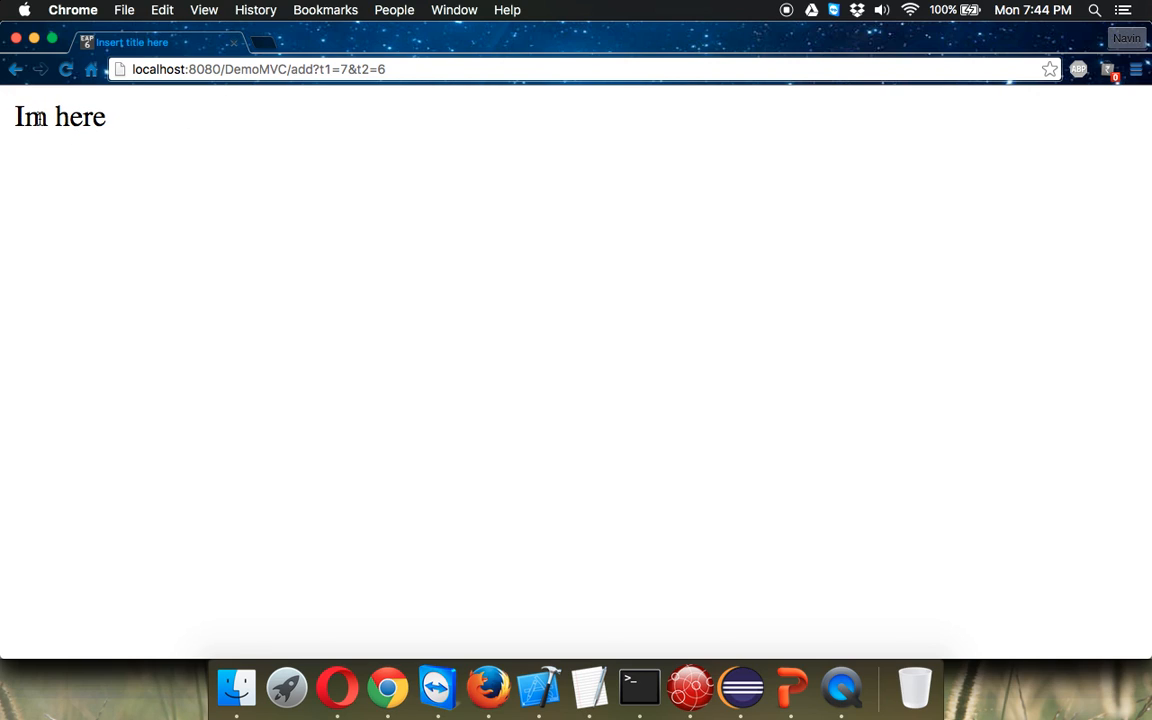
mouse_move(56, 140)
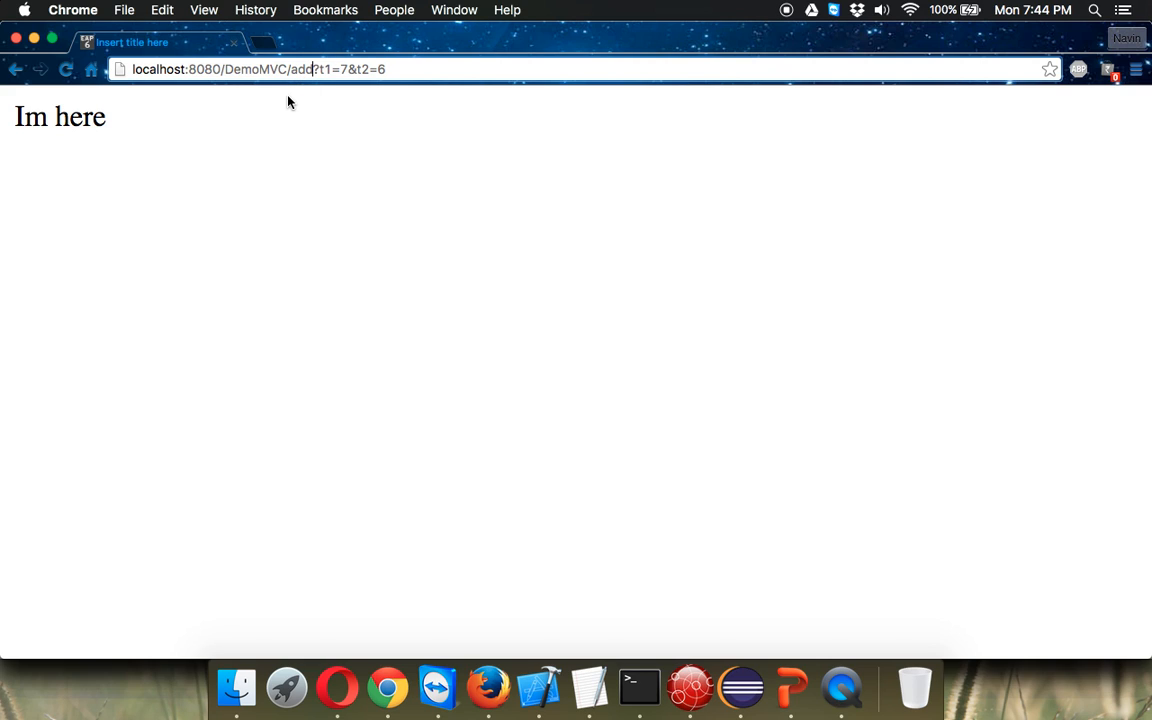
mouse_move(548, 164)
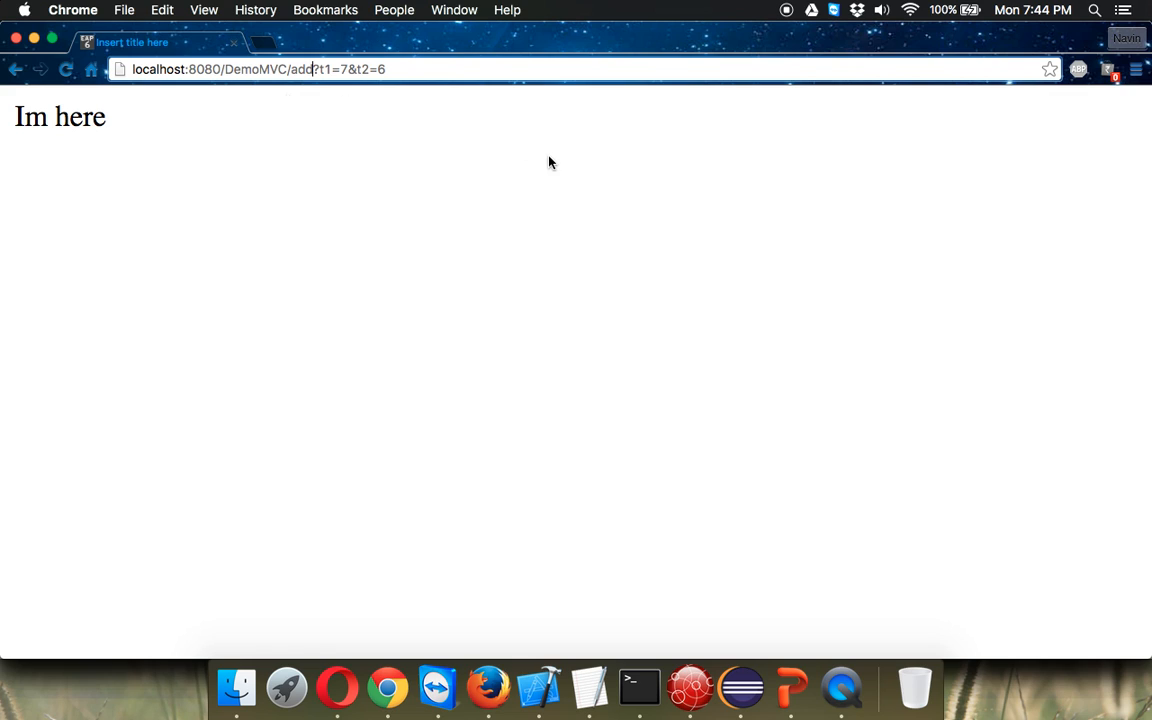
mouse_move(500, 164)
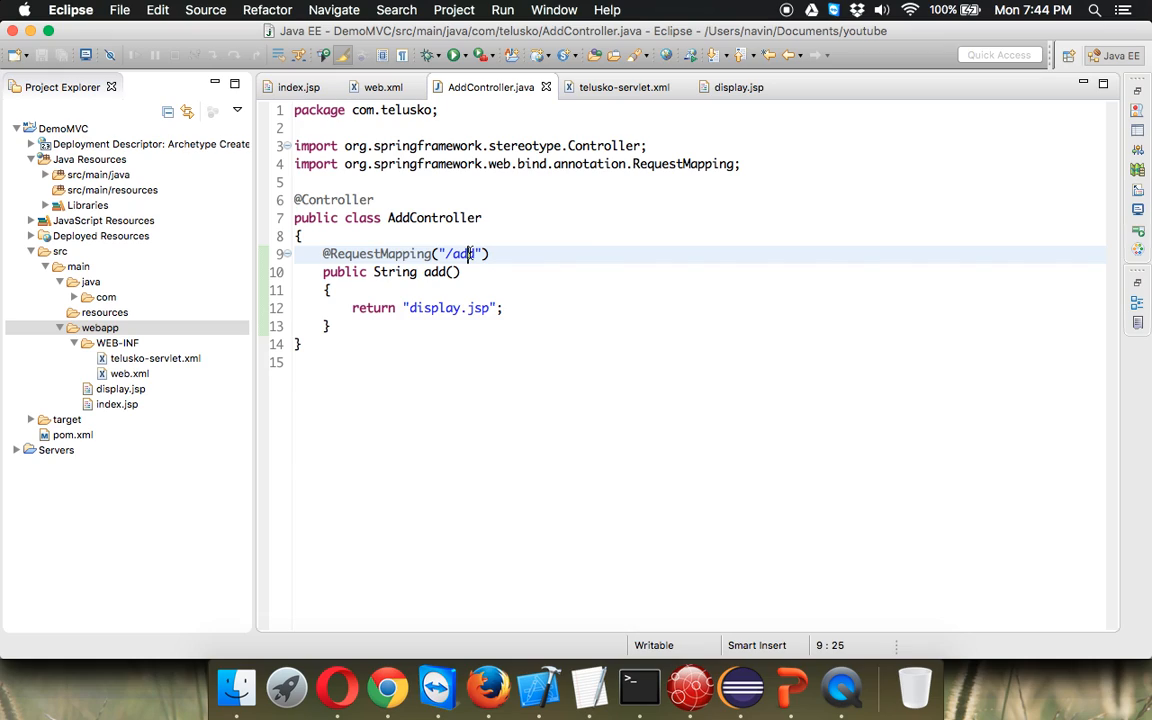
mouse_move(764, 8)
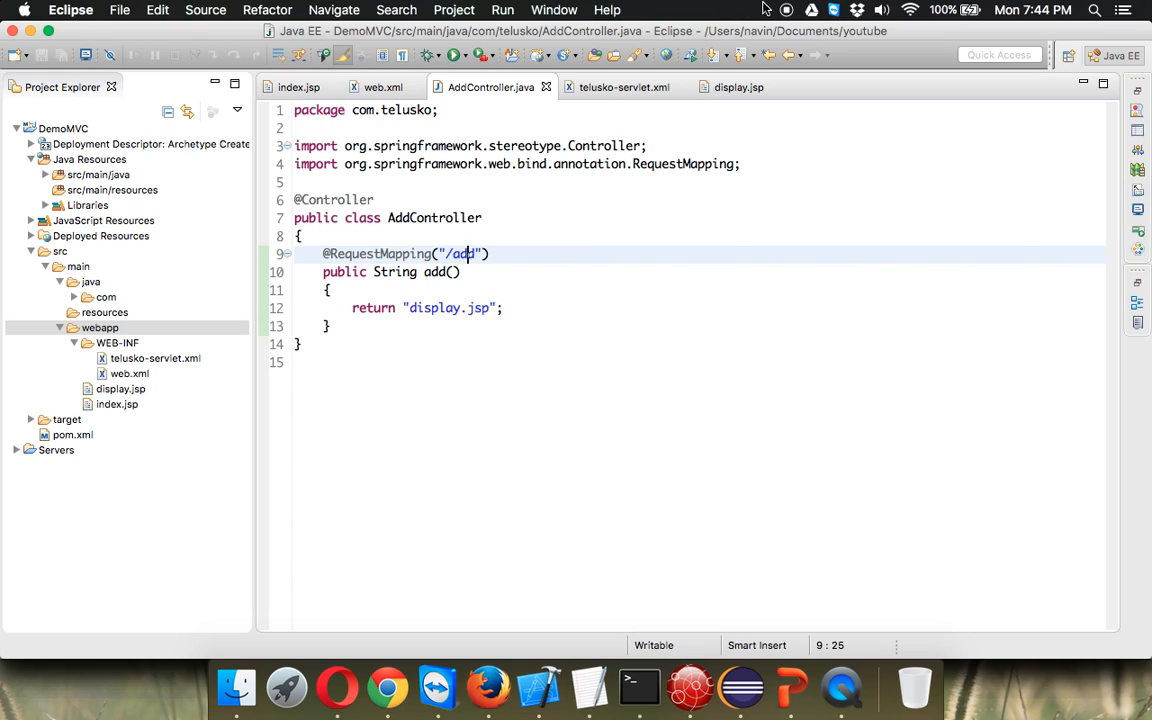